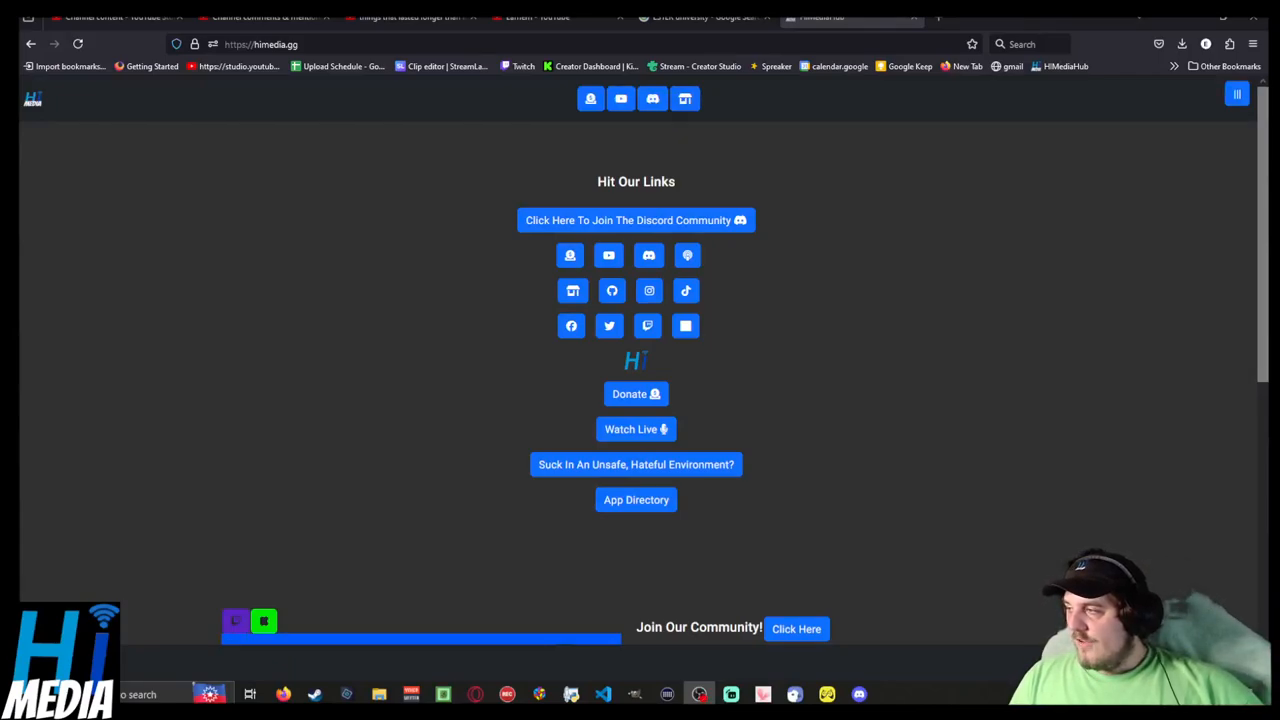
mouse_move(636, 429)
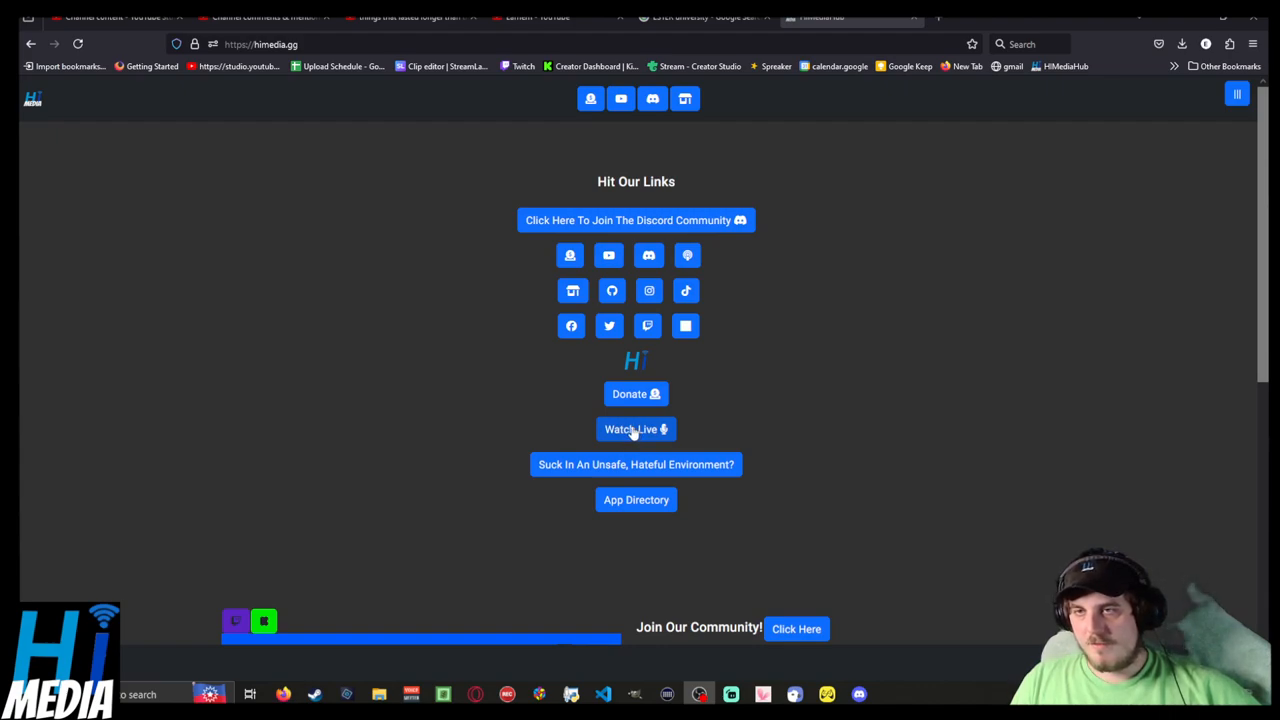
mouse_move(407, 195)
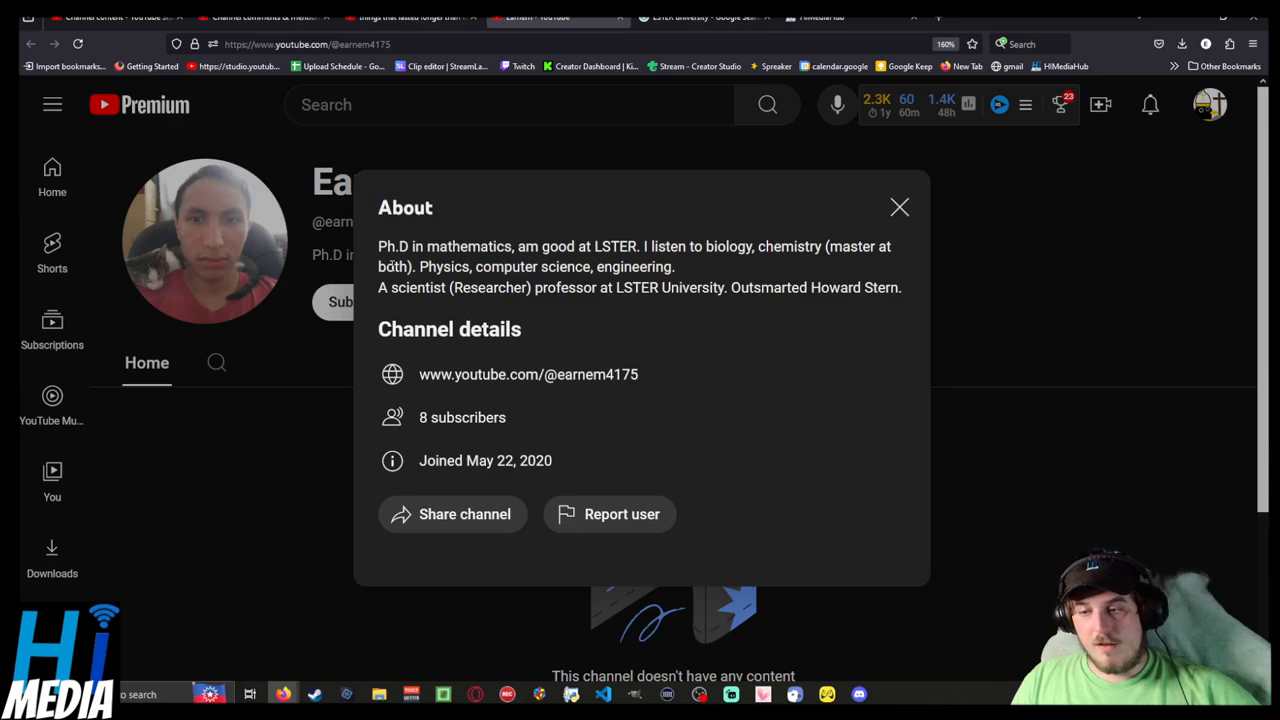
drag(390, 246, 448, 266)
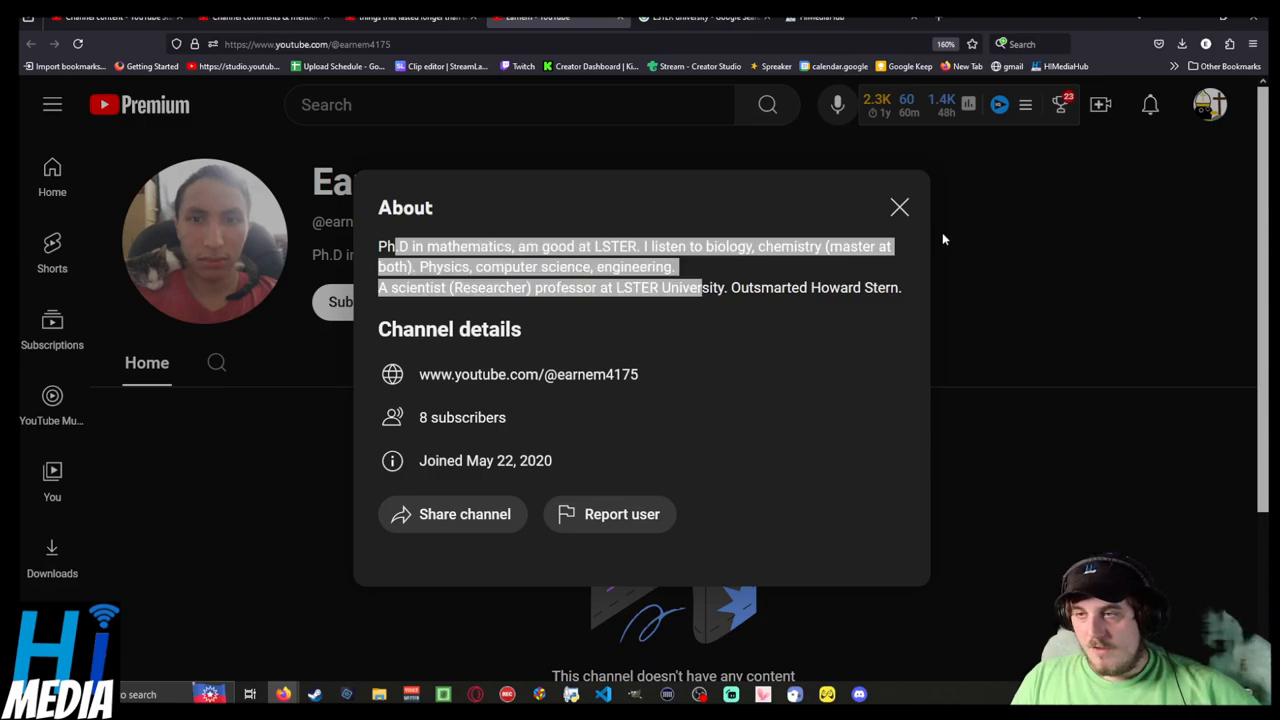
click(898, 207)
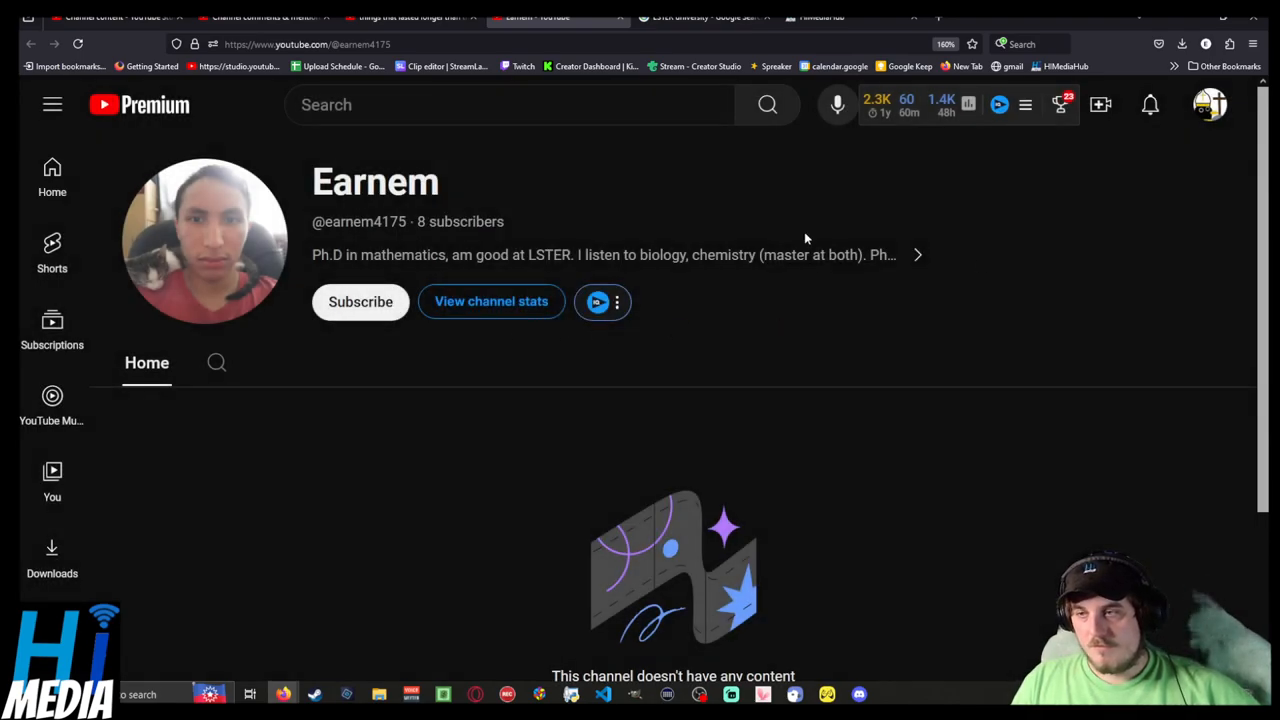
click(915, 254)
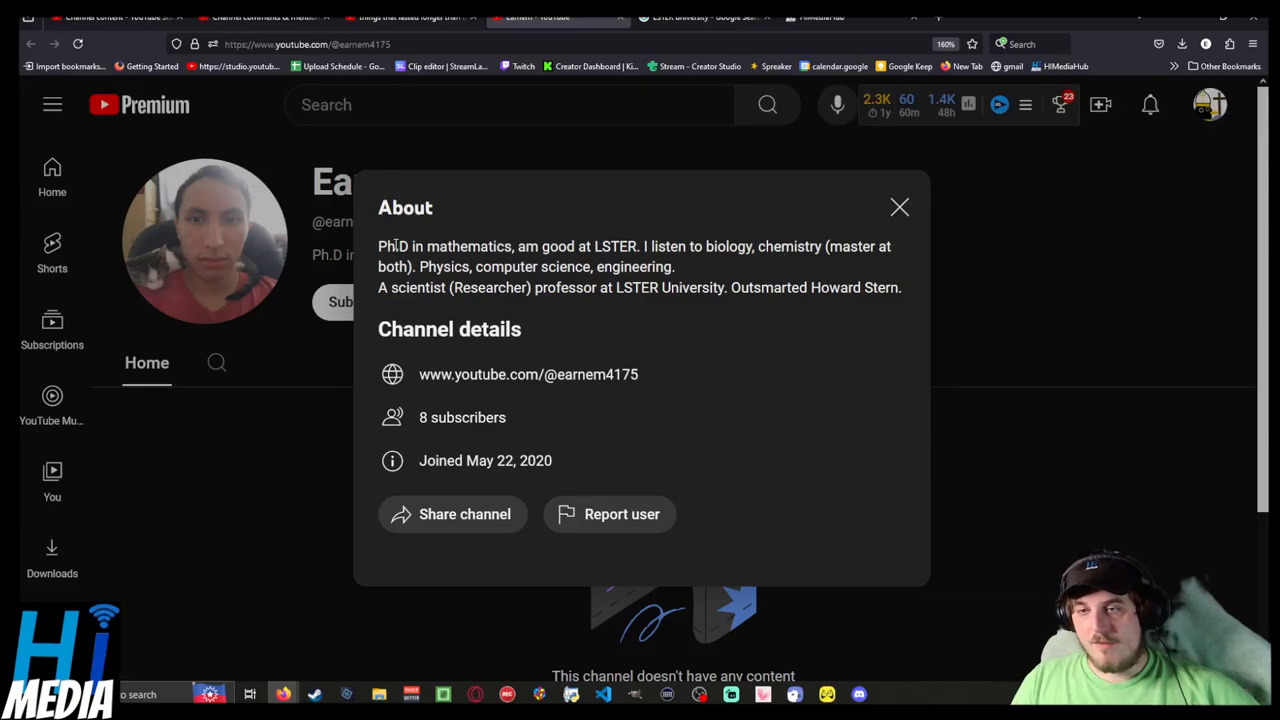
drag(378, 246, 540, 246)
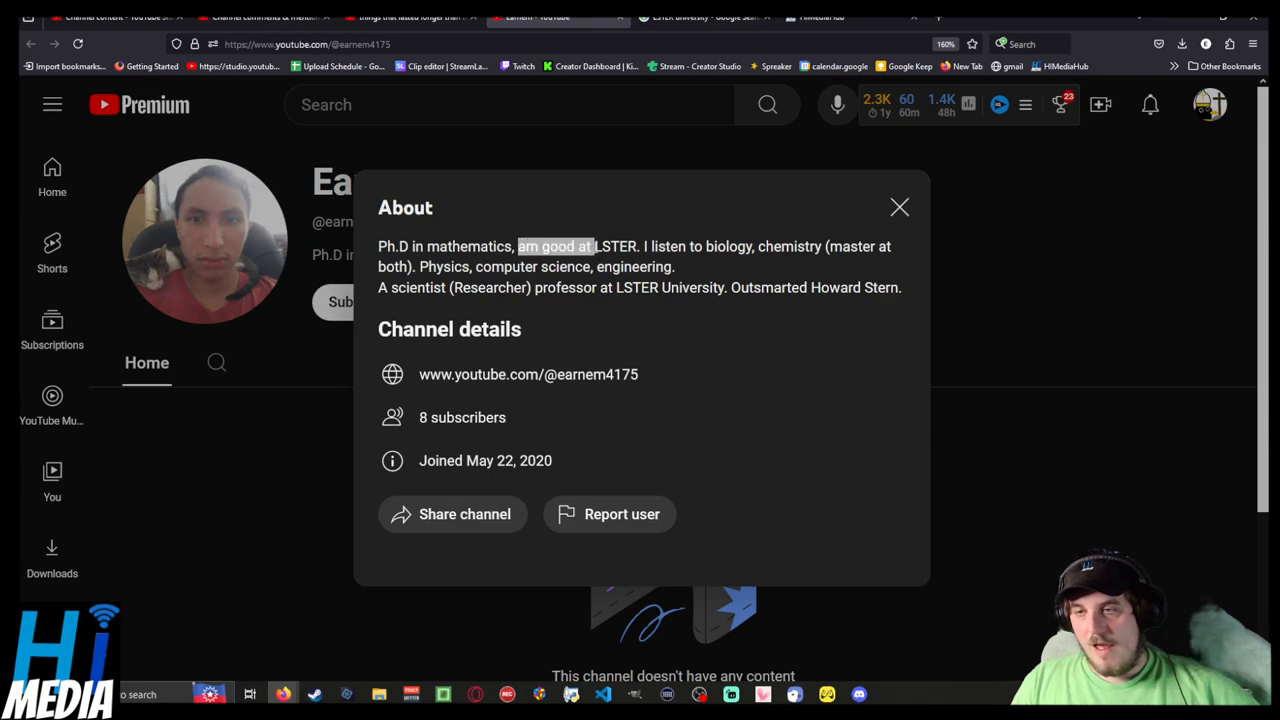
double_click(617, 246)
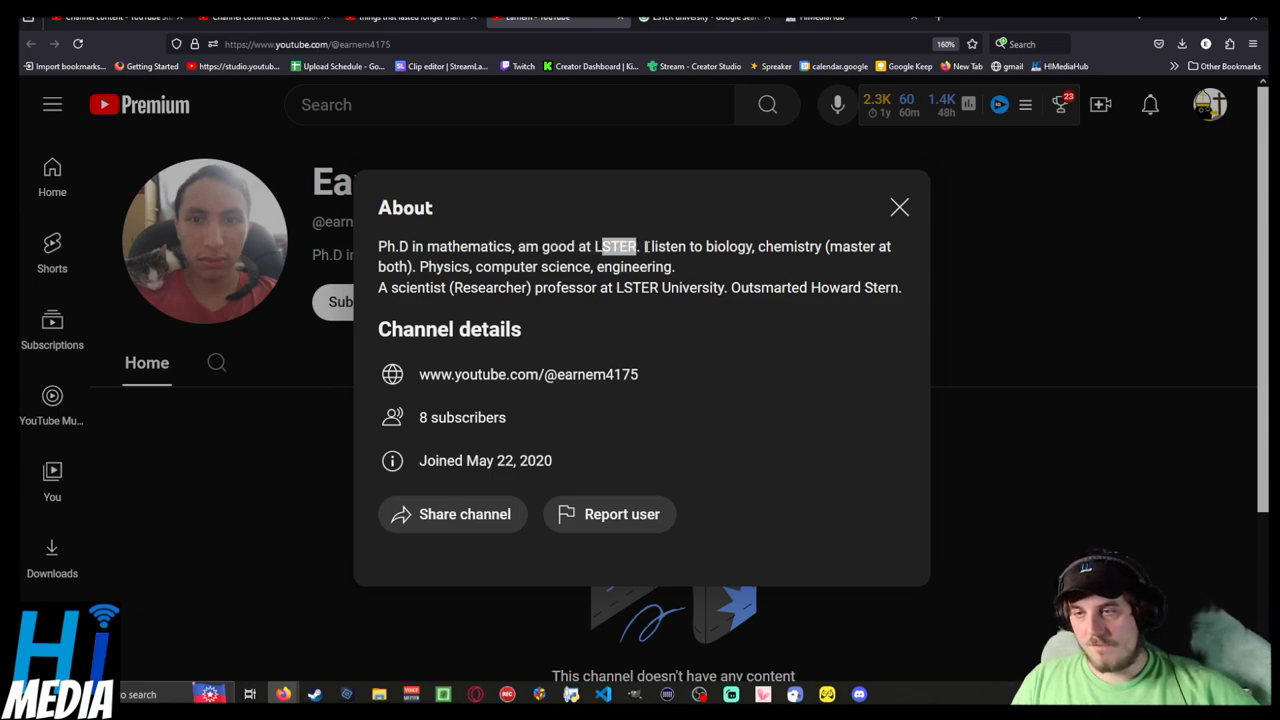
drag(647, 246, 718, 246)
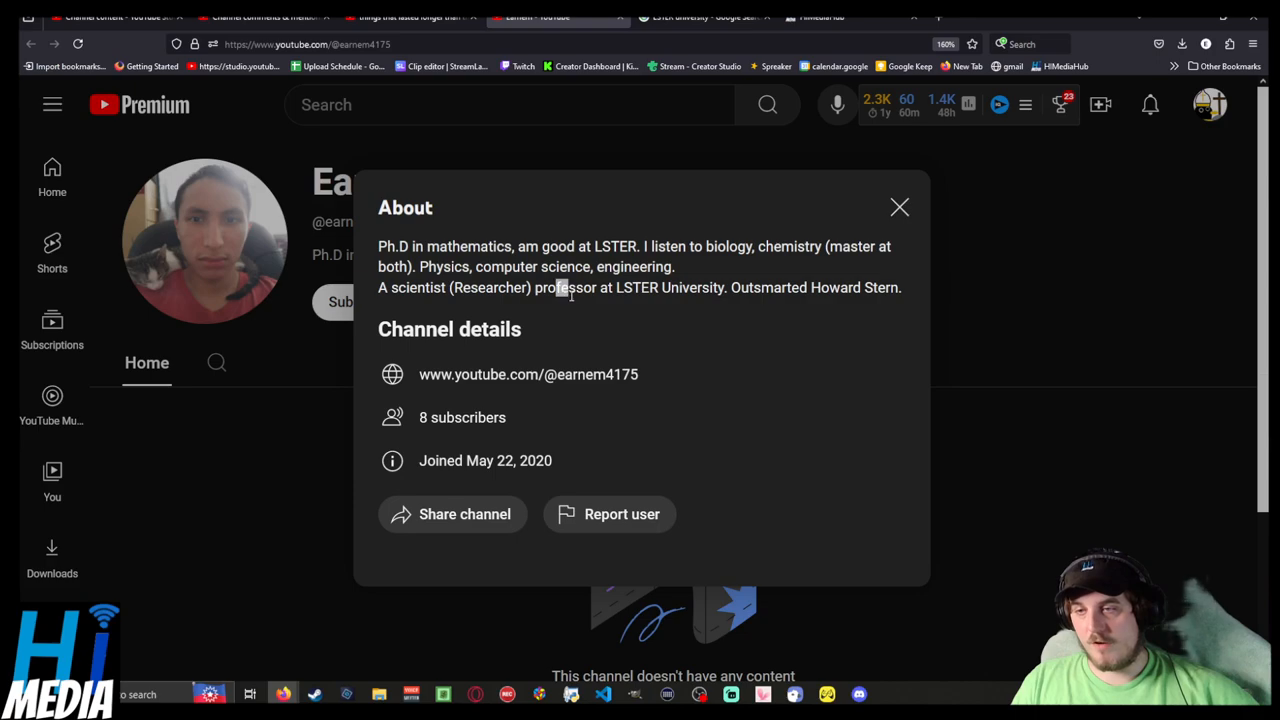
double_click(637, 287)
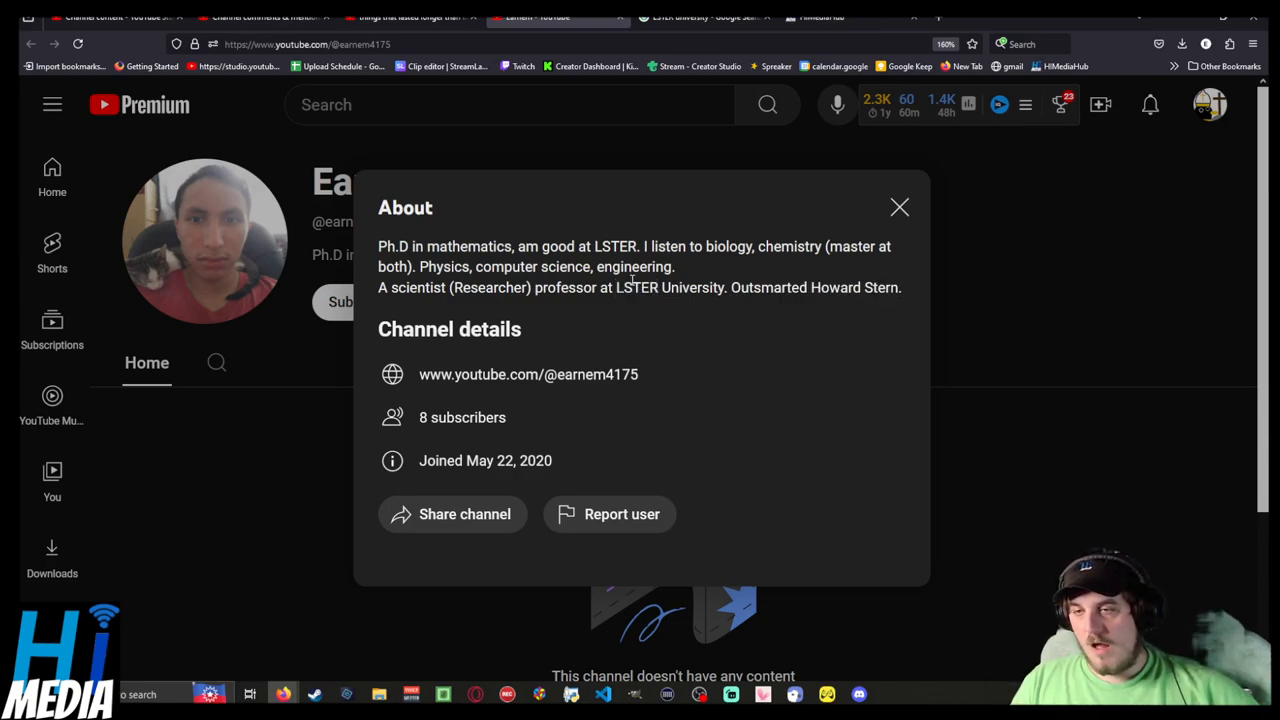
Highlight the word LSTER in the channel's About panel description.
double_click(636, 287)
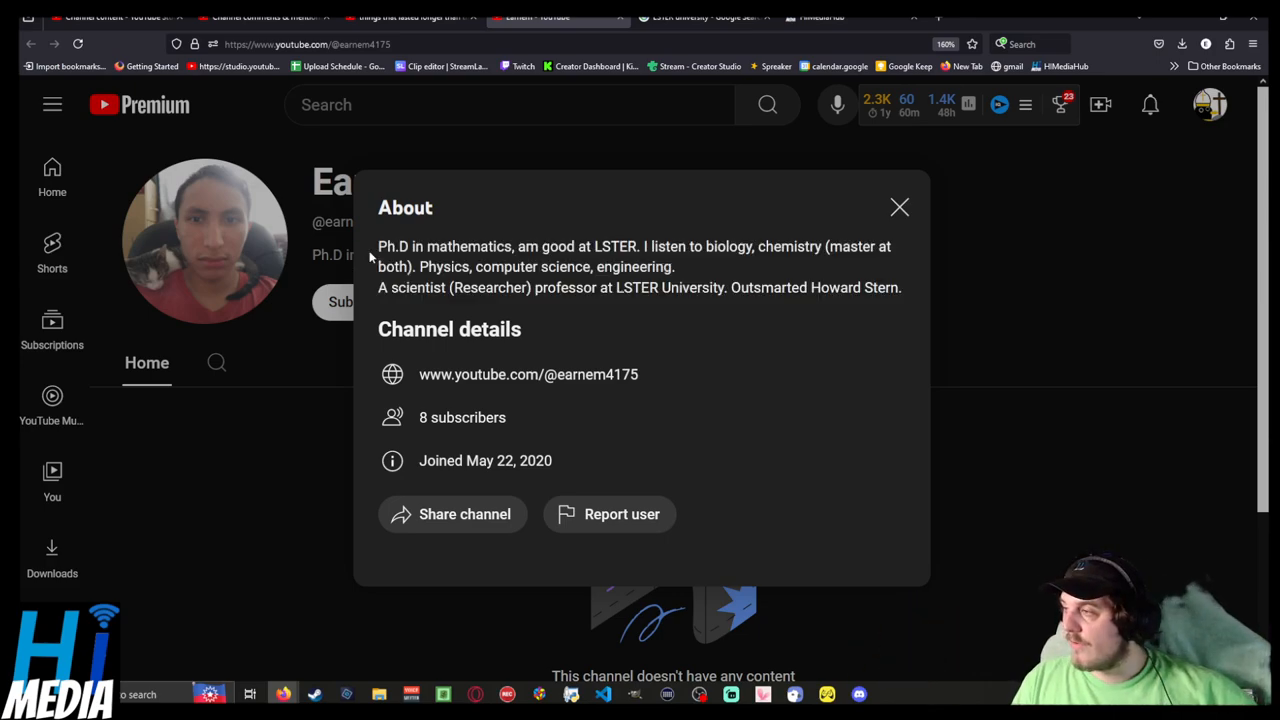
double_click(615, 246)
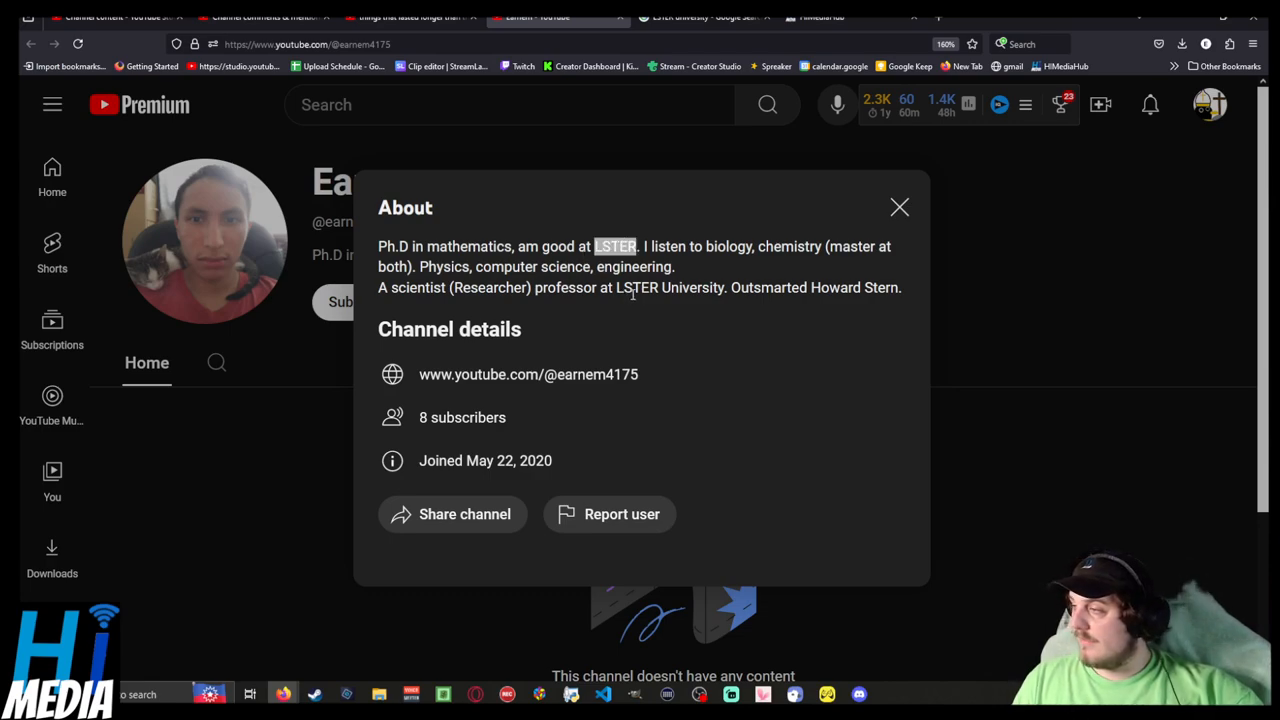
mouse_move(550, 302)
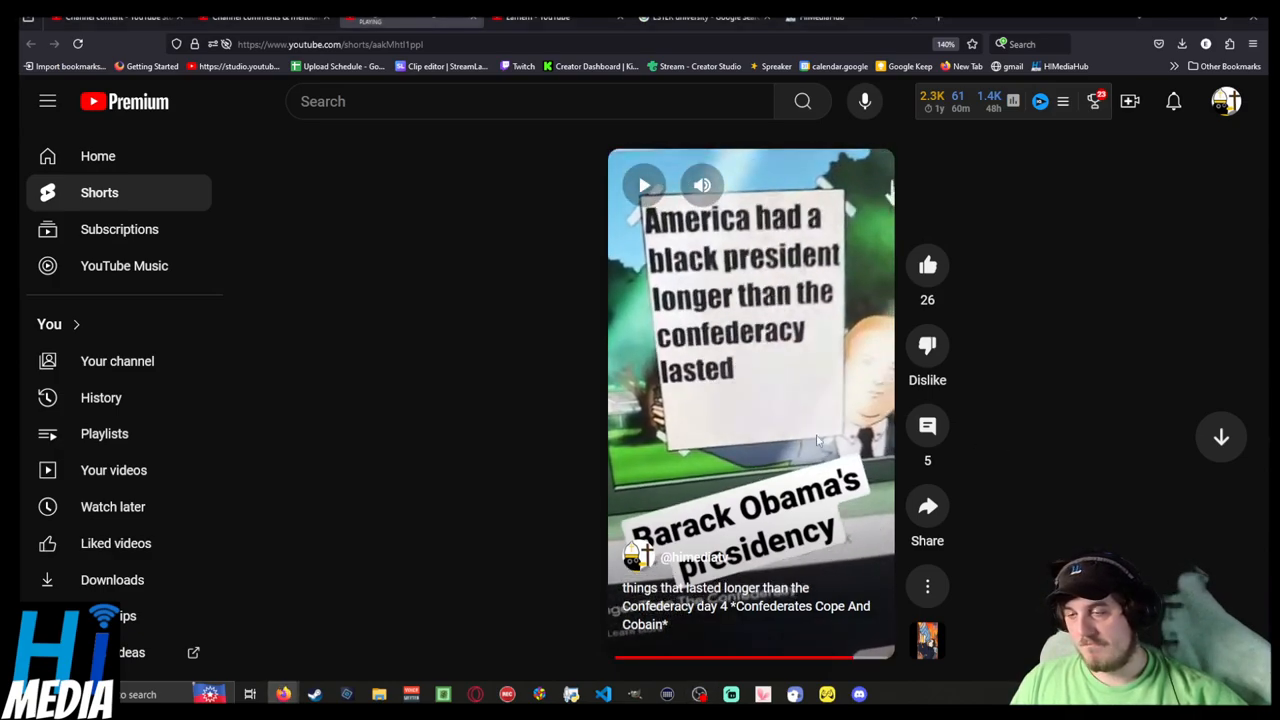
Open the Short's comments and highlight Earnem's phrases, from 'long term plan on the war' to 'Own you'.
click(927, 425)
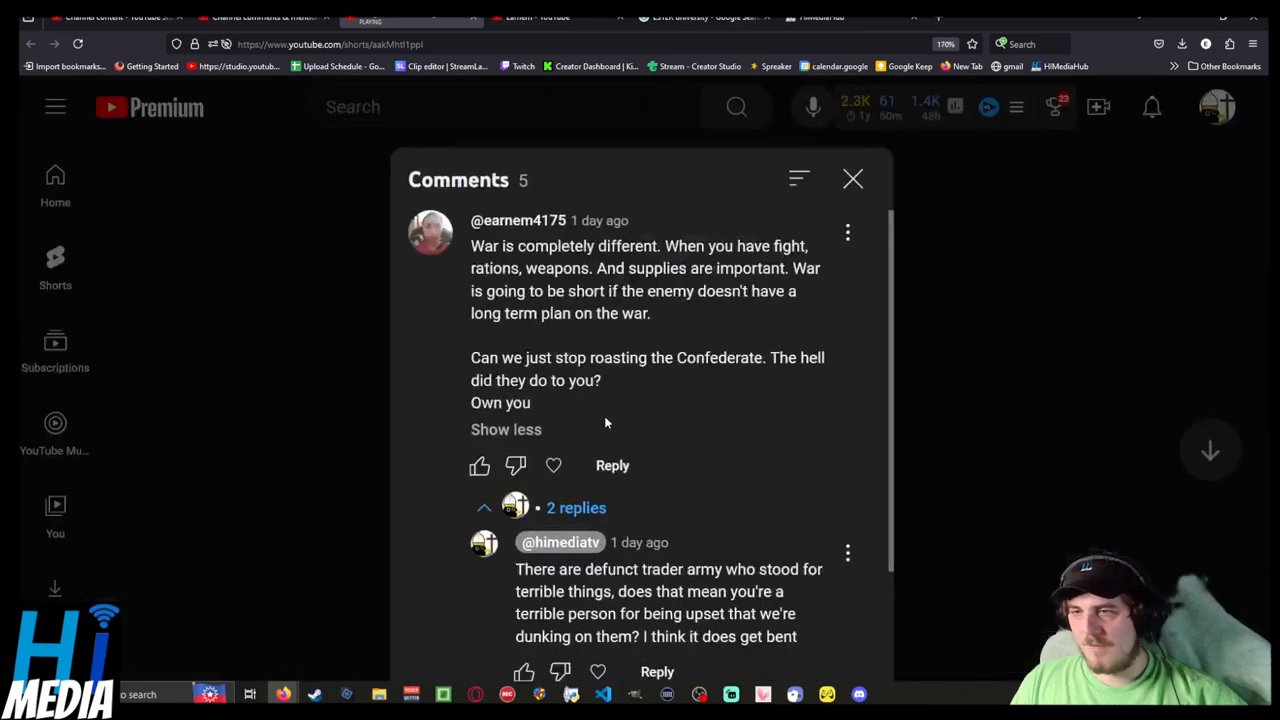
drag(471, 246, 527, 246)
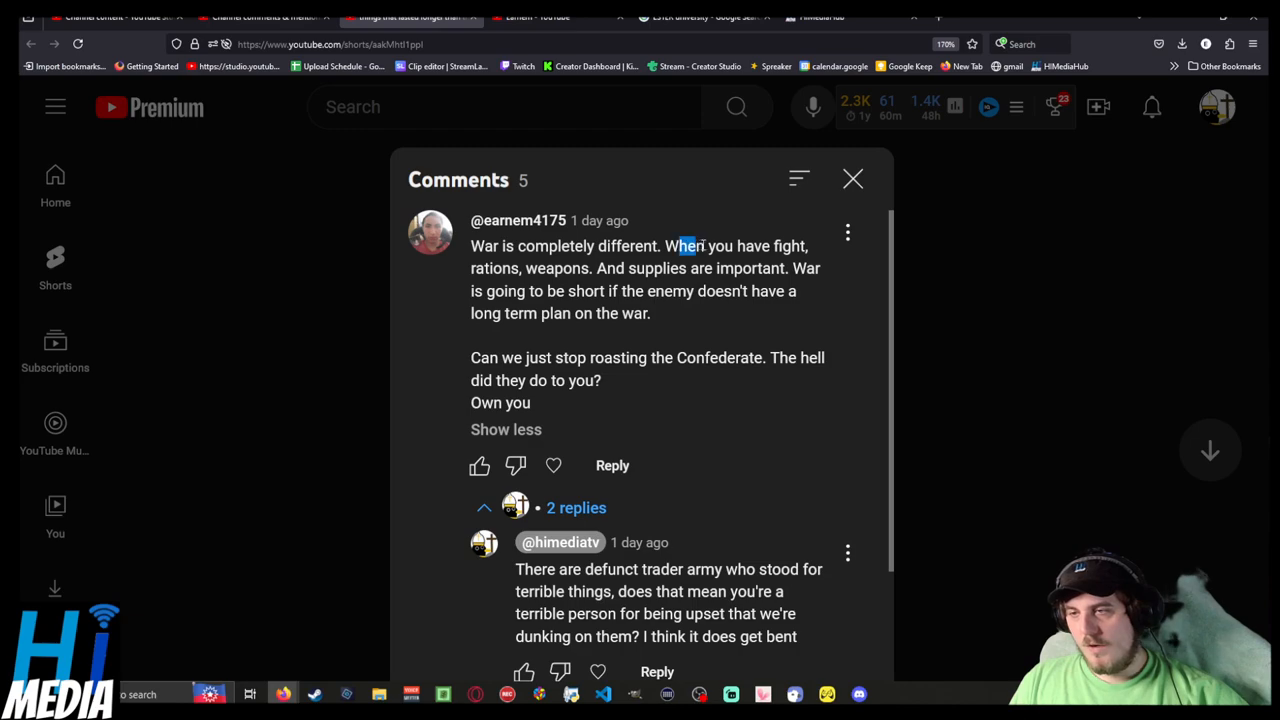
drag(680, 246, 808, 246)
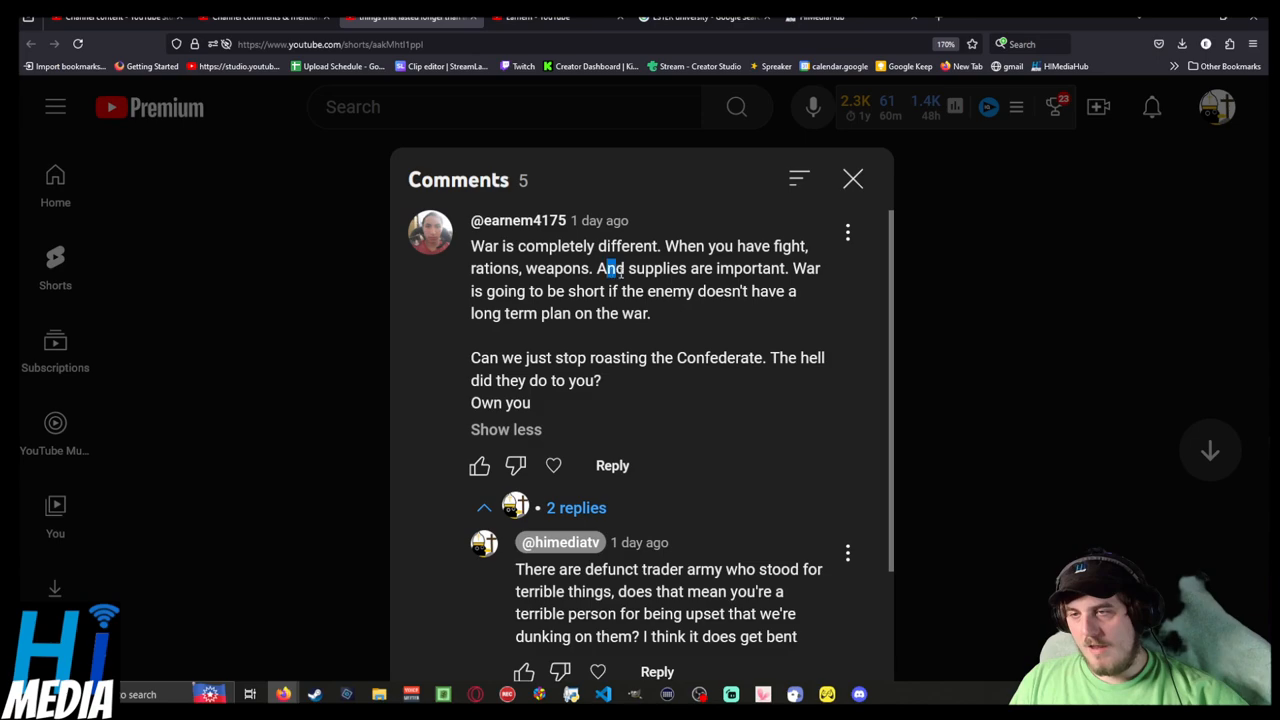
drag(605, 268, 787, 268)
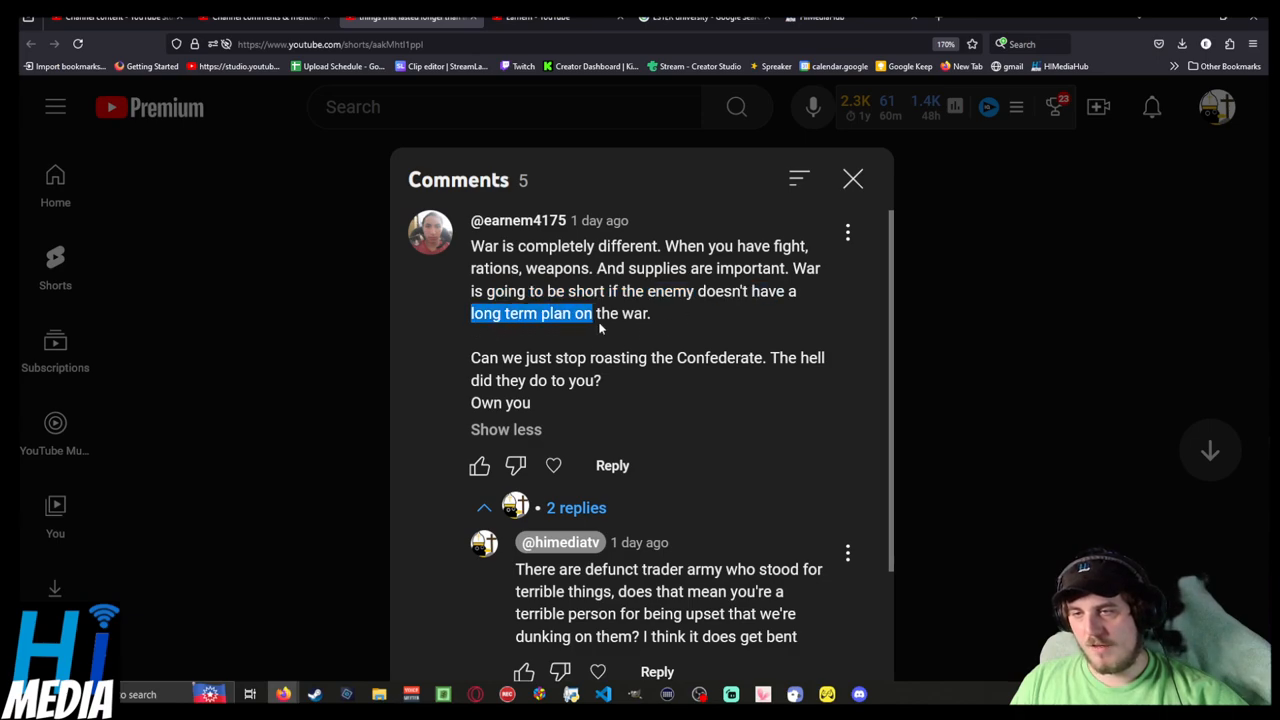
drag(590, 313, 650, 313)
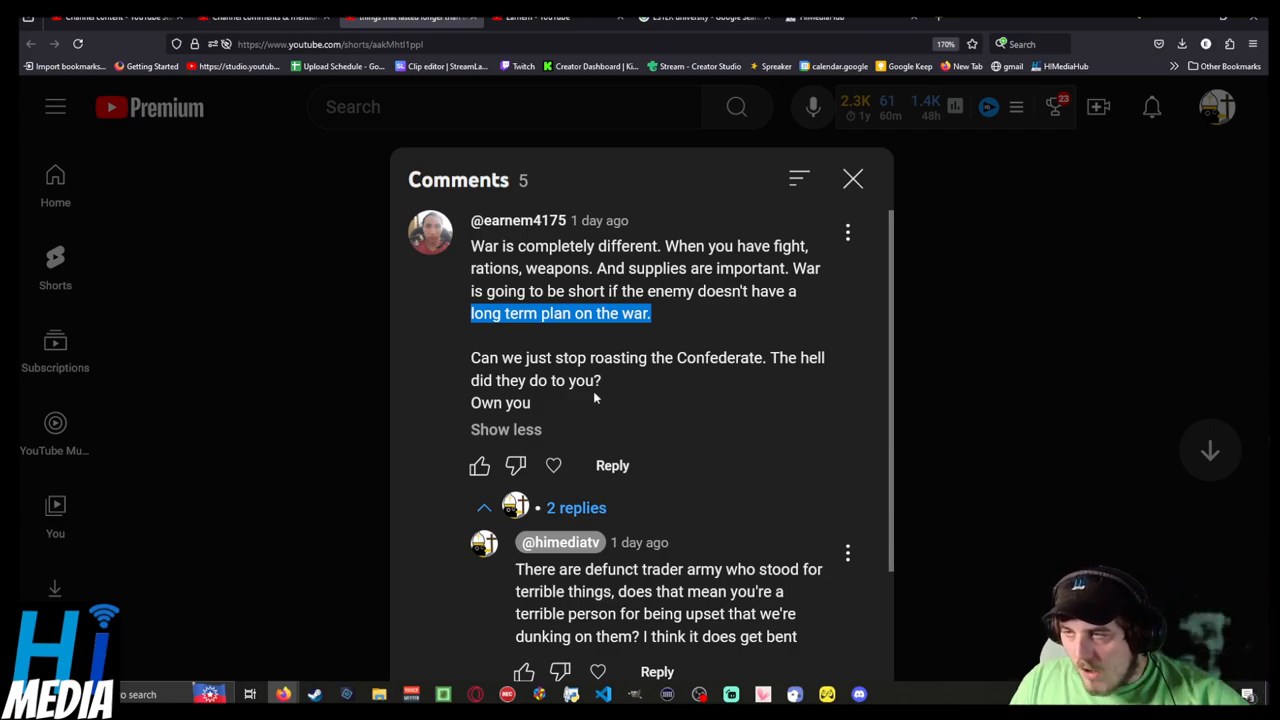
click(594, 398)
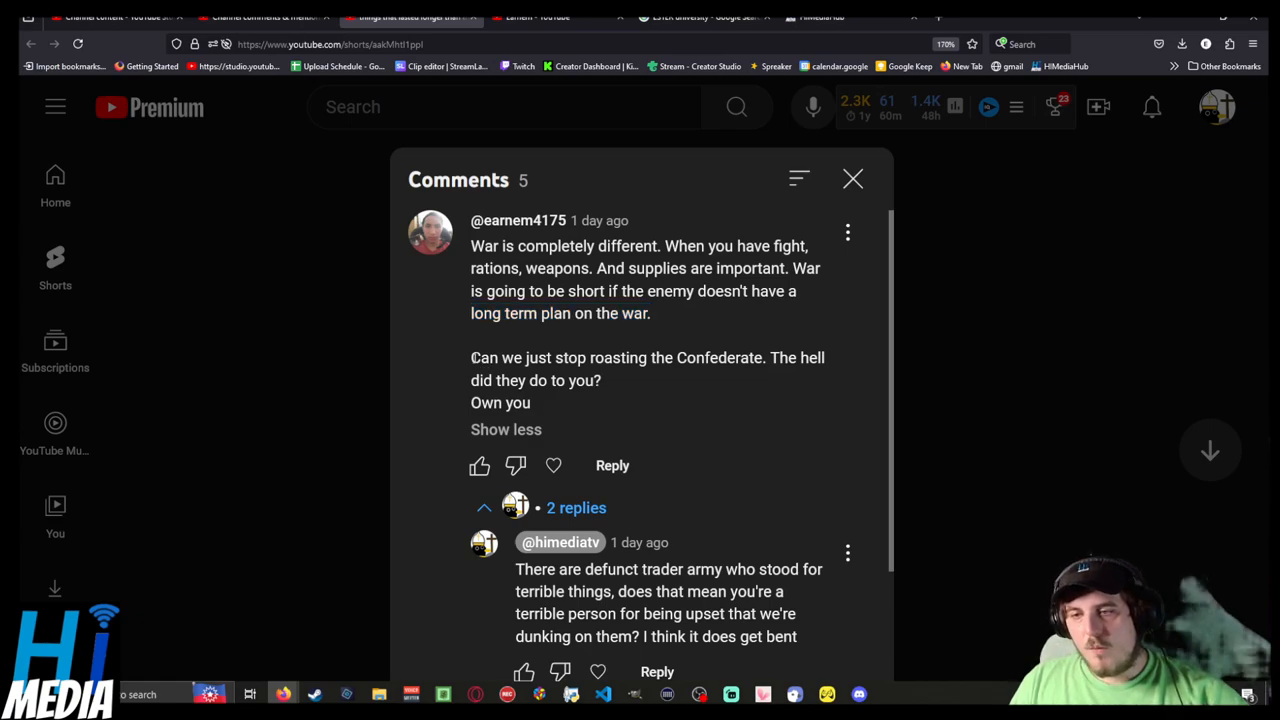
drag(471, 357, 768, 357)
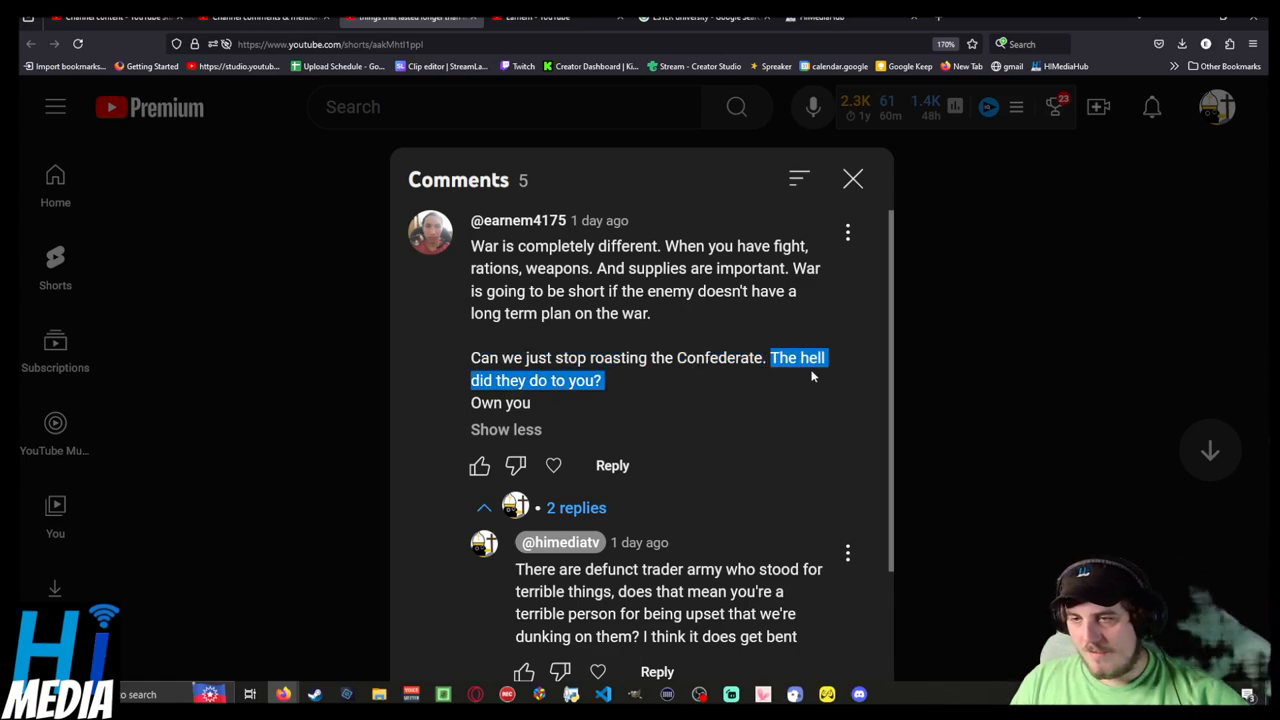
mouse_move(818, 394)
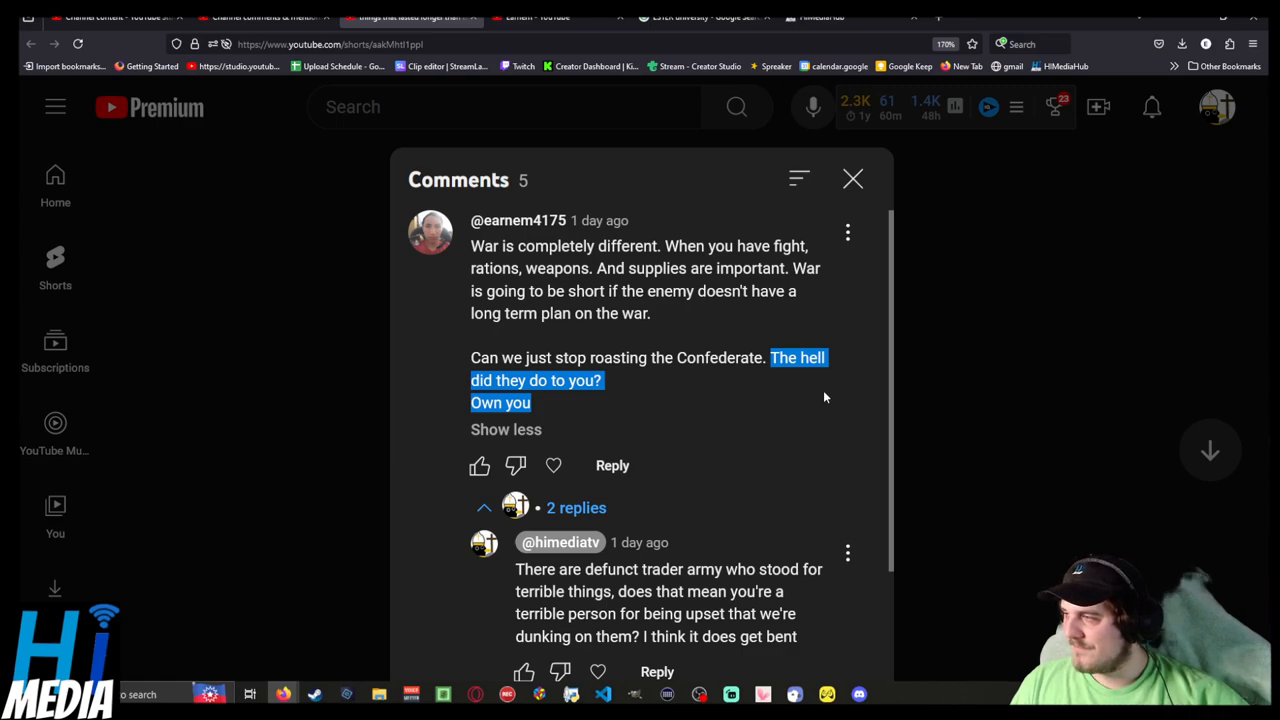
mouse_move(681, 476)
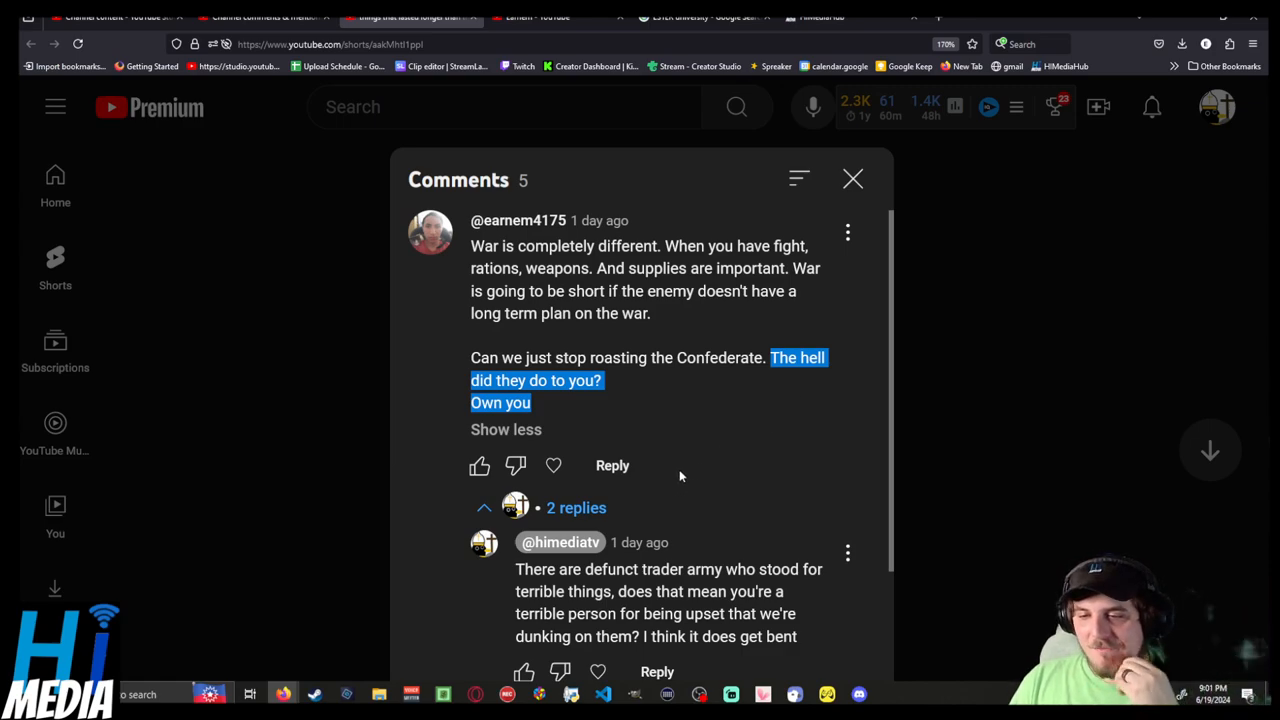
mouse_move(700, 447)
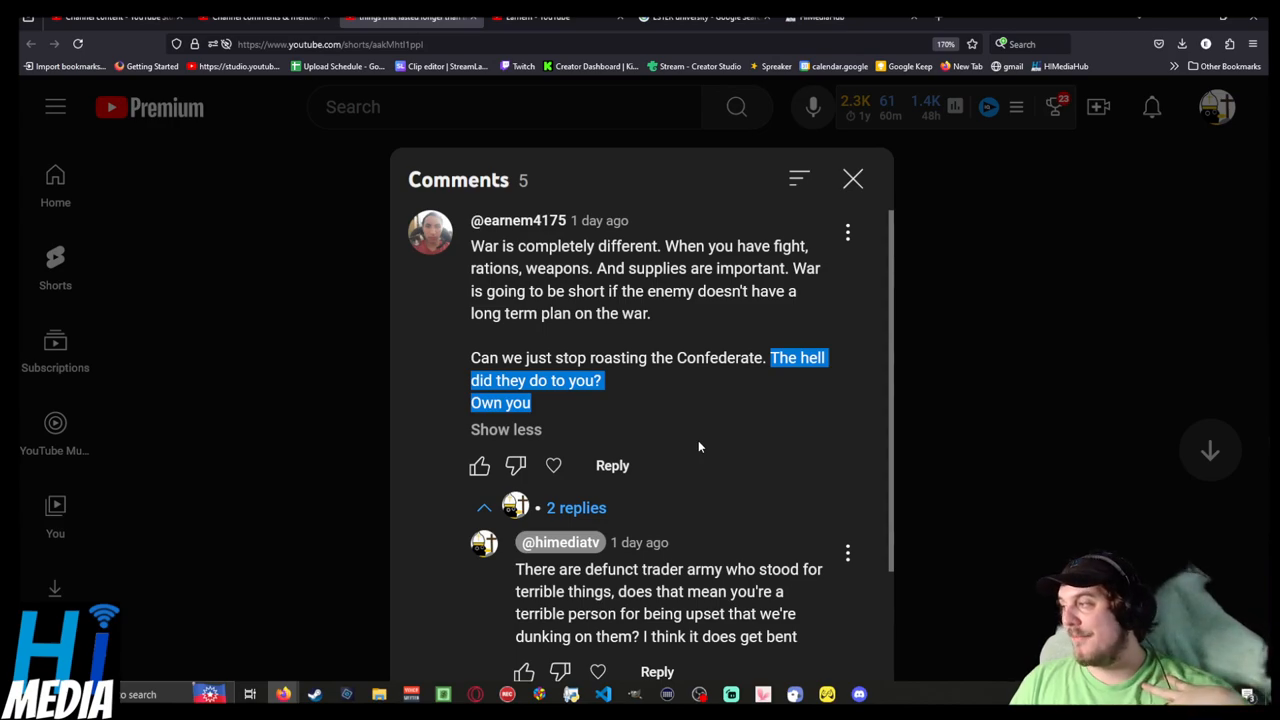
scroll(down, 3)
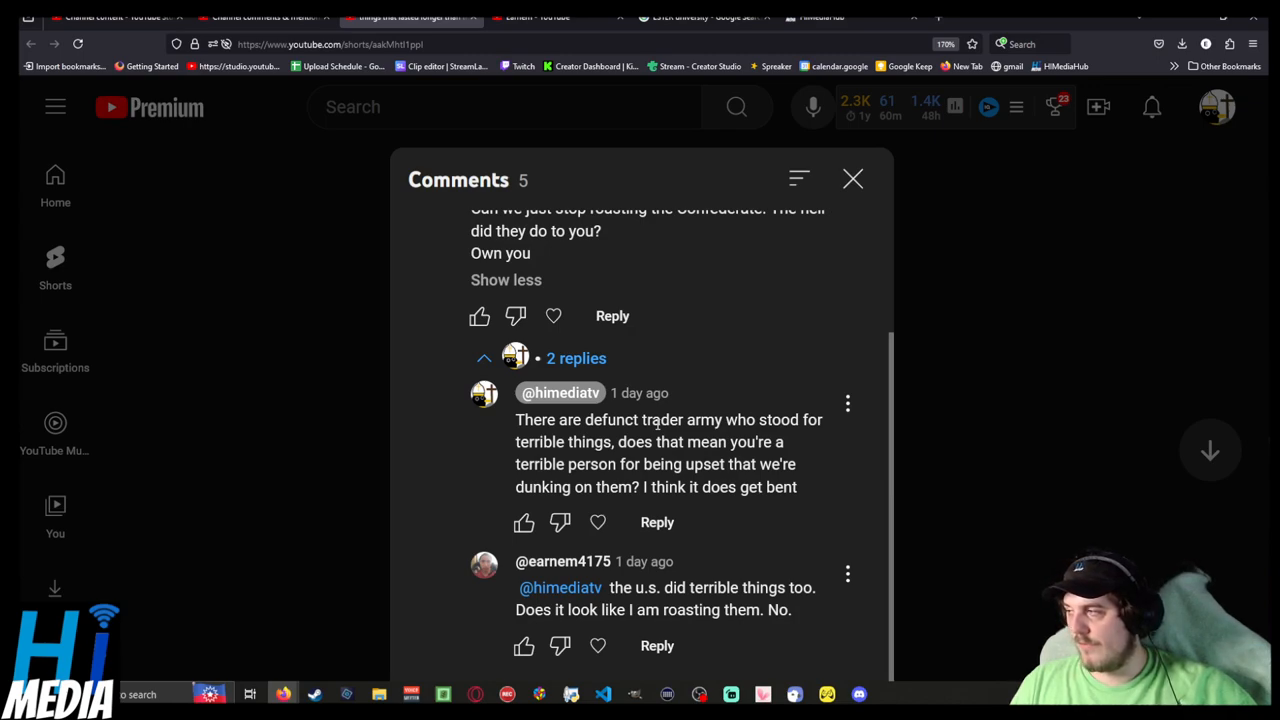
mouse_move(651, 436)
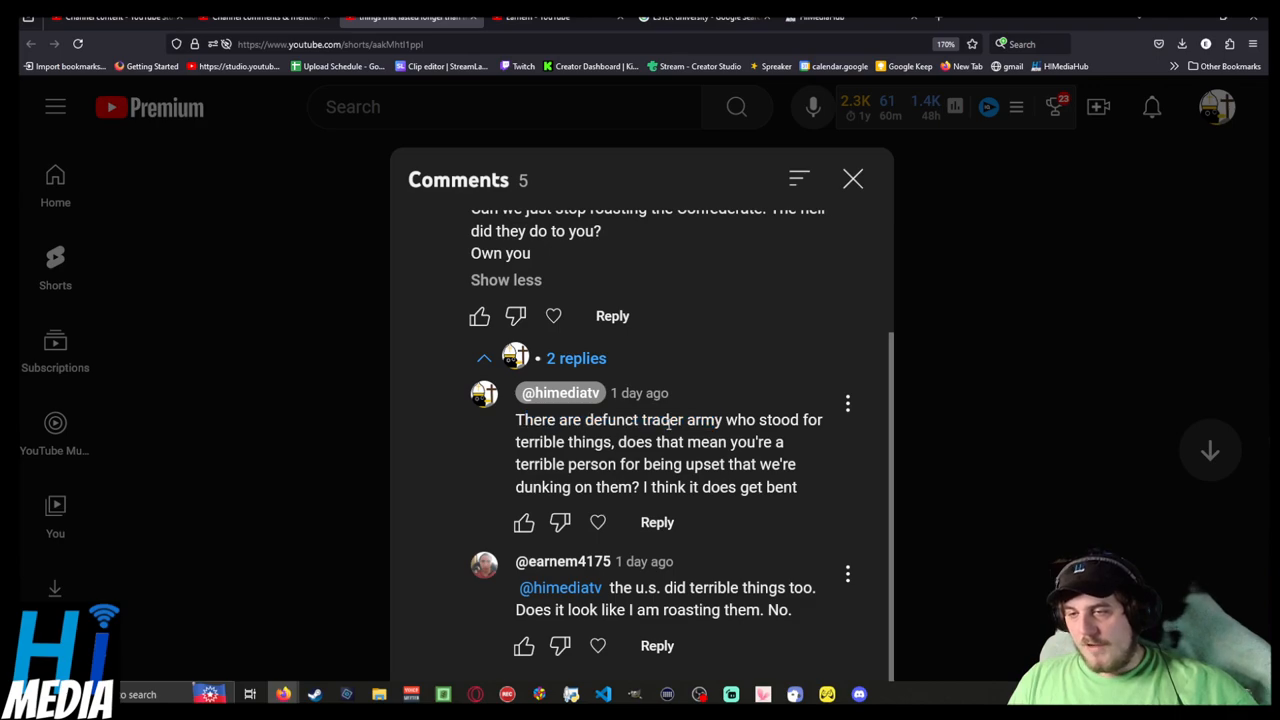
drag(688, 419, 795, 419)
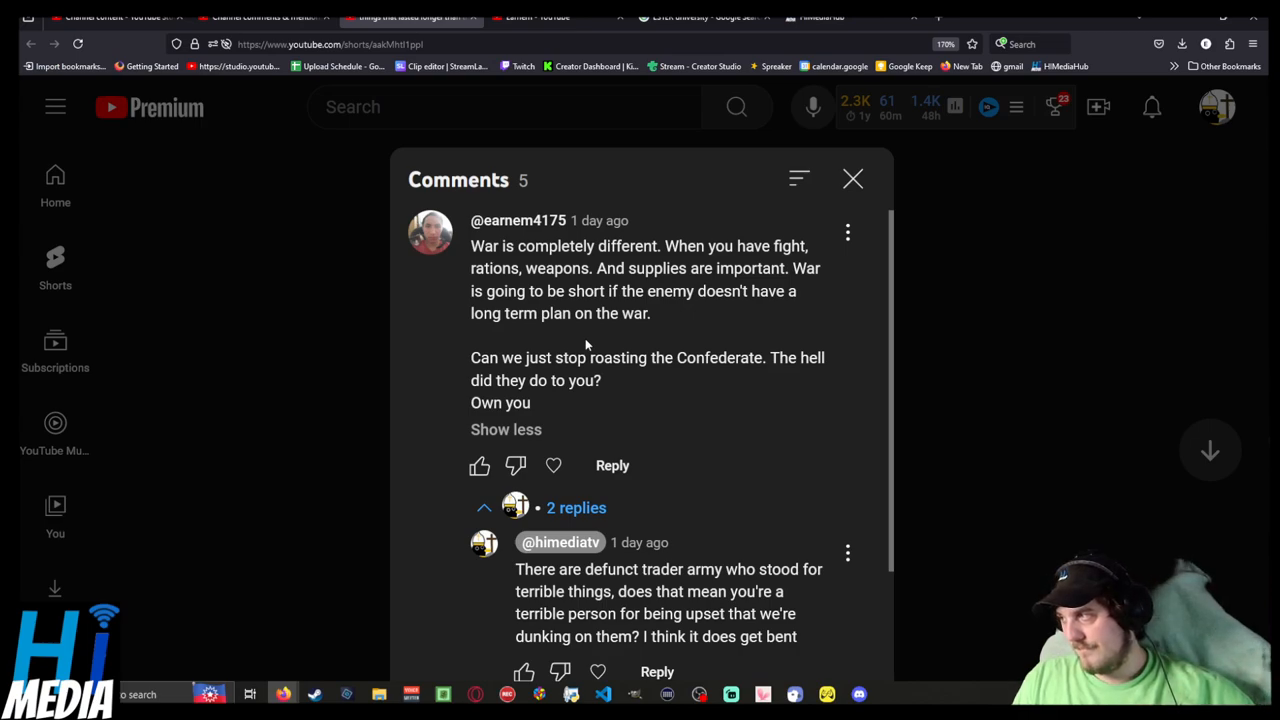
scroll(down, 3)
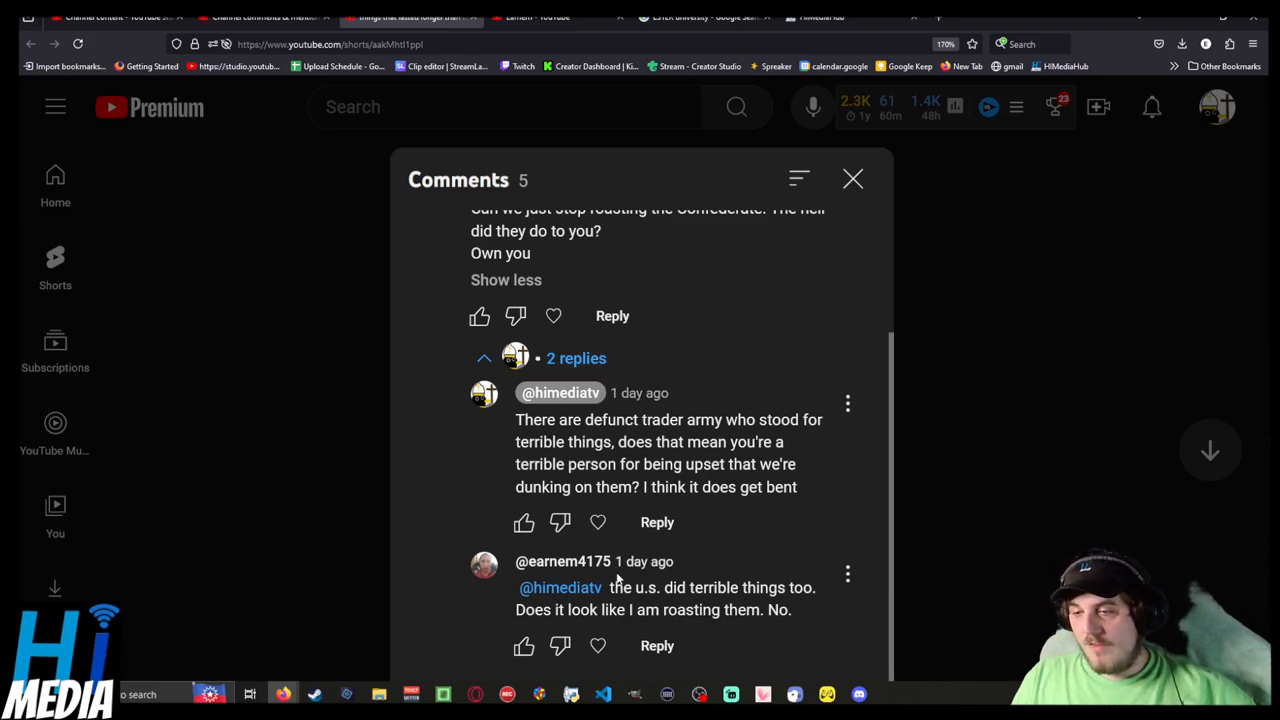
drag(610, 587, 718, 587)
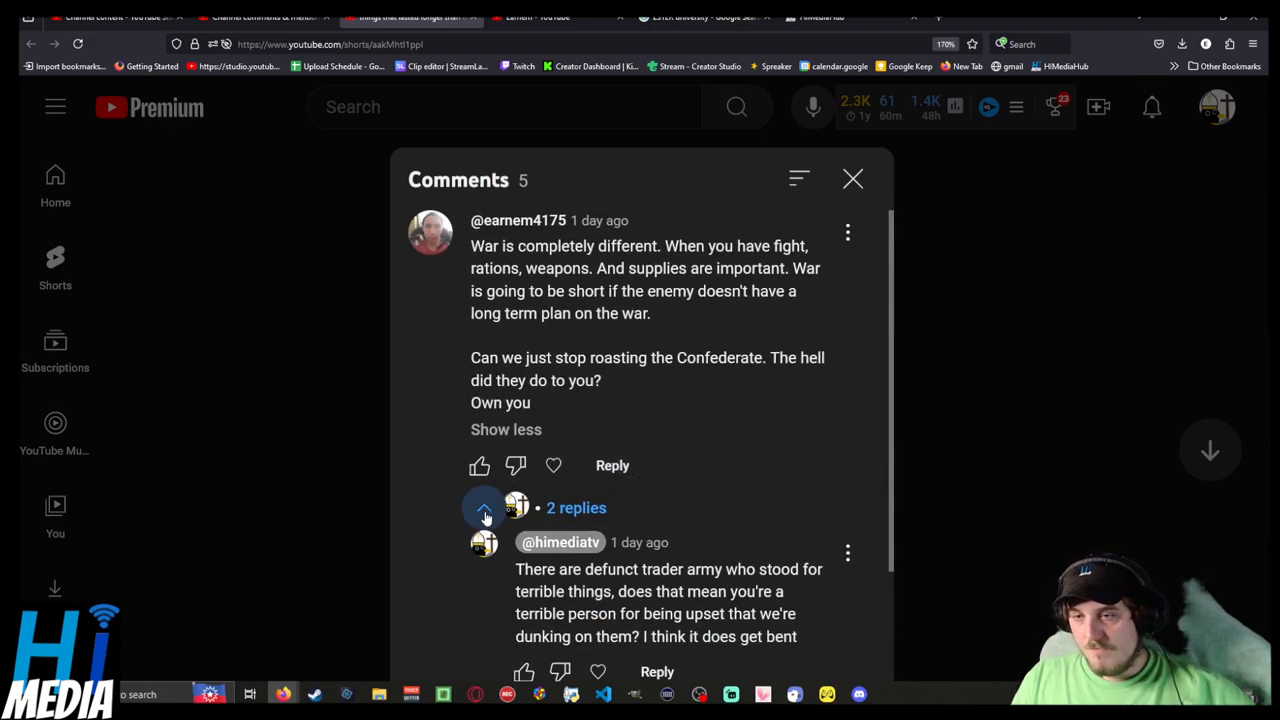
click(485, 508)
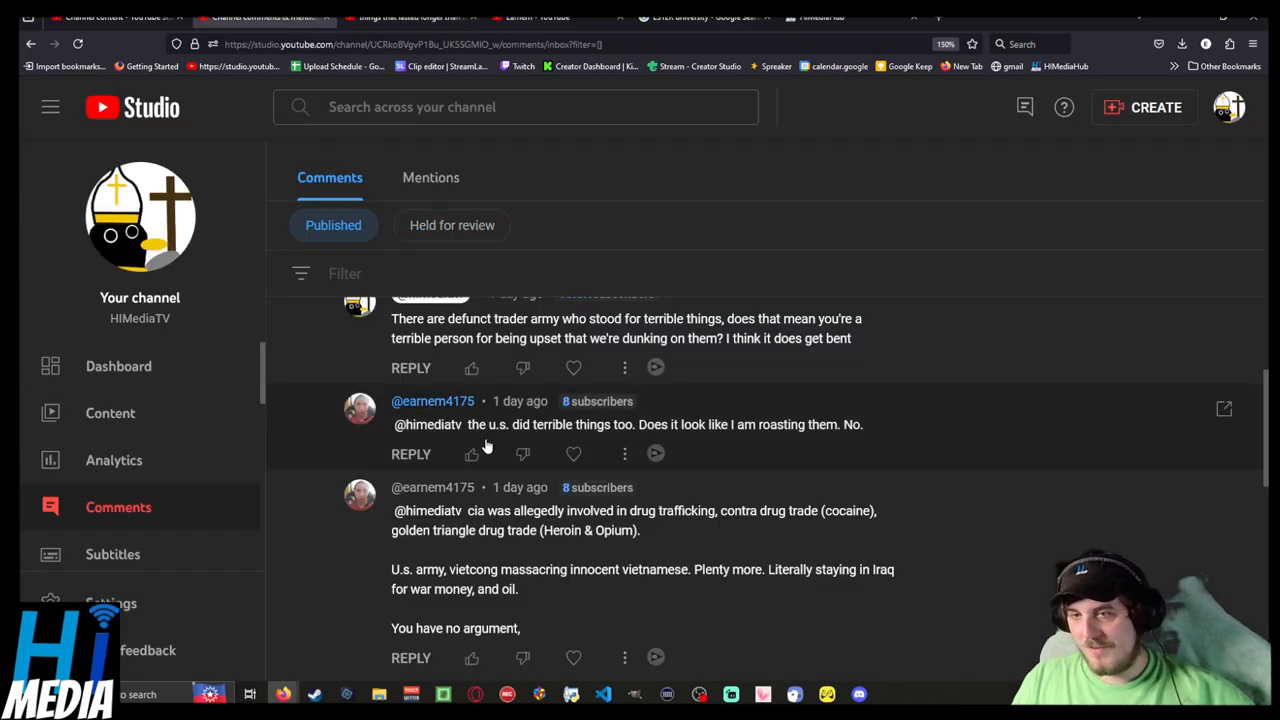
Highlight the reply's claims on CIA involvement, the Golden Triangle drug trade, the U.S. army and Iraq.
scroll(down, 3)
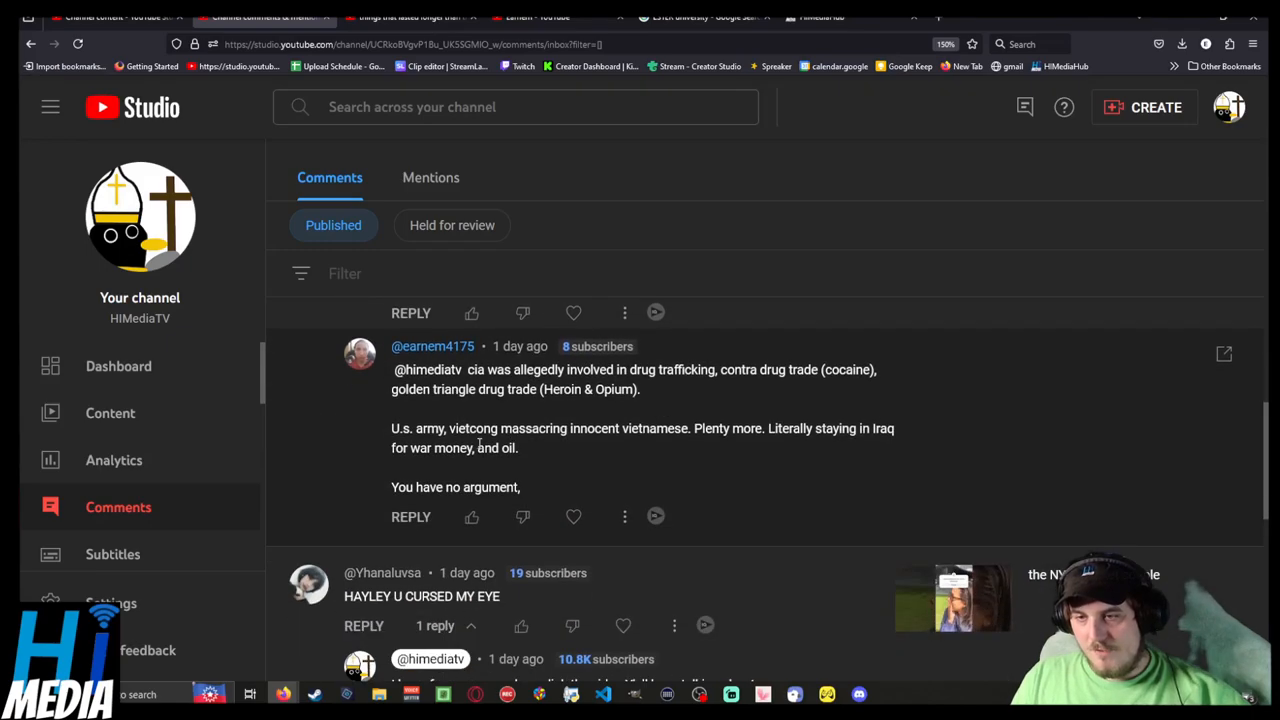
mouse_move(464, 369)
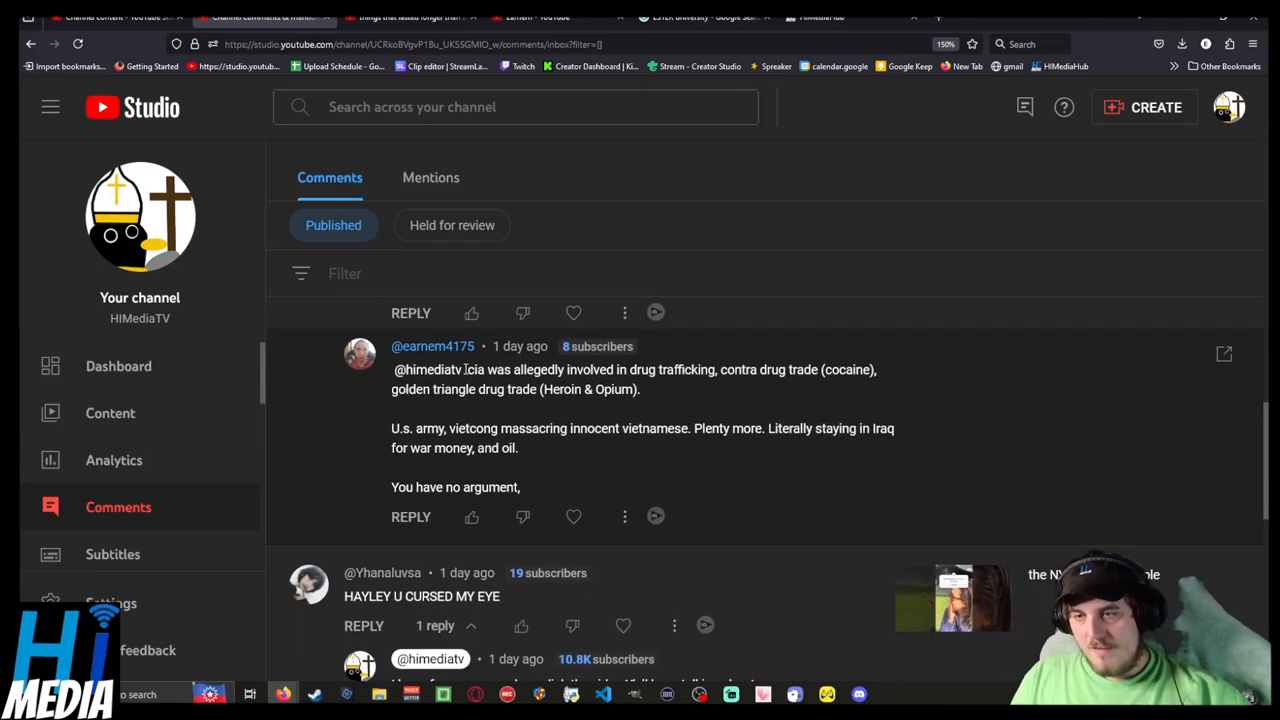
drag(466, 369, 638, 369)
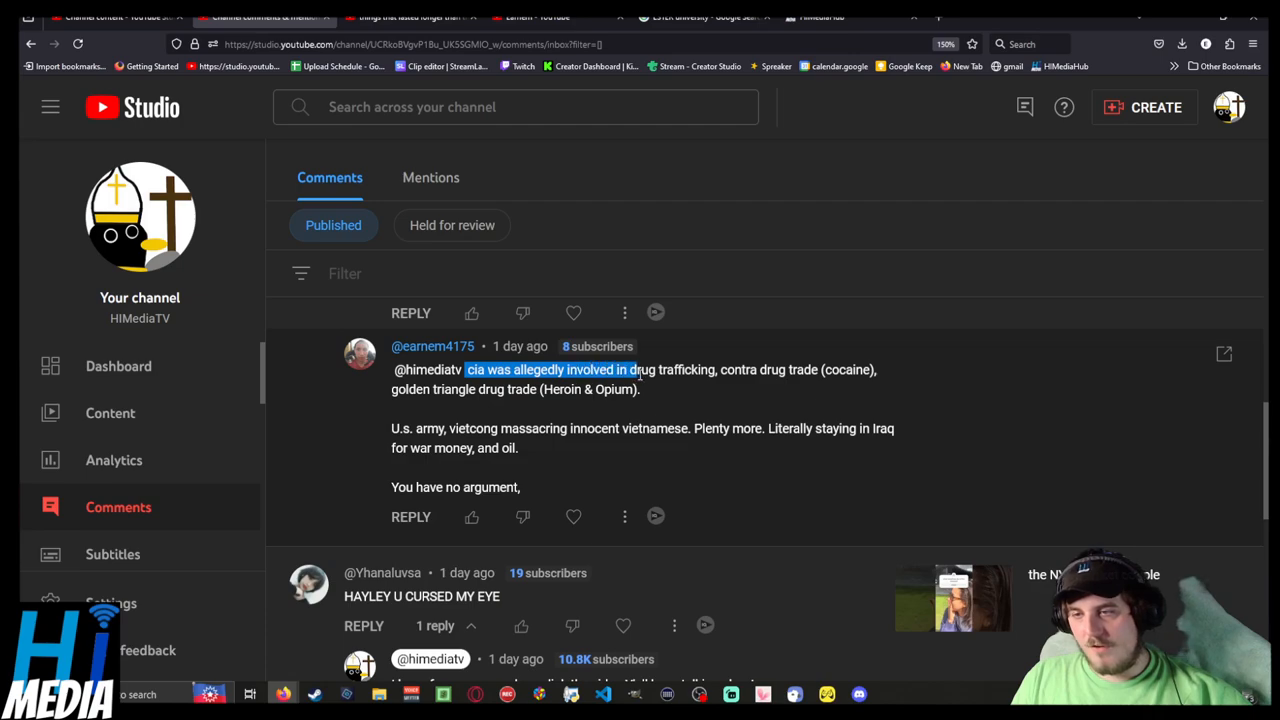
drag(635, 369, 716, 369)
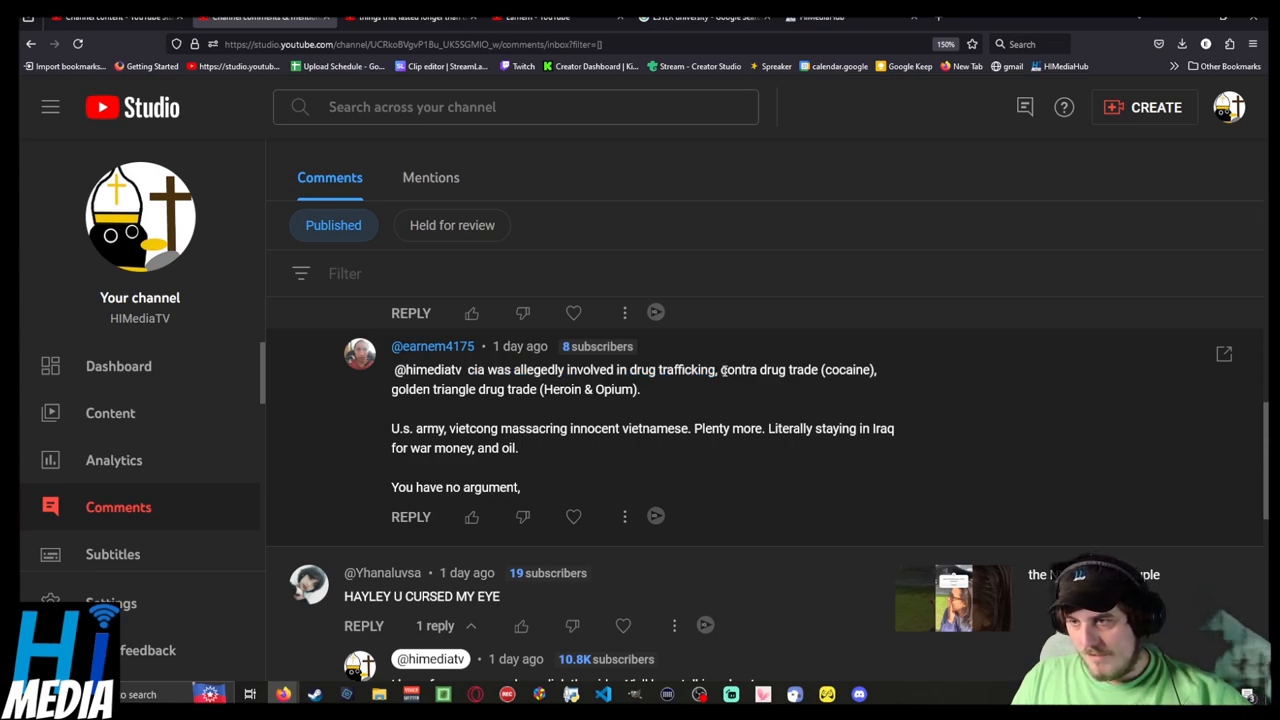
drag(720, 369, 817, 369)
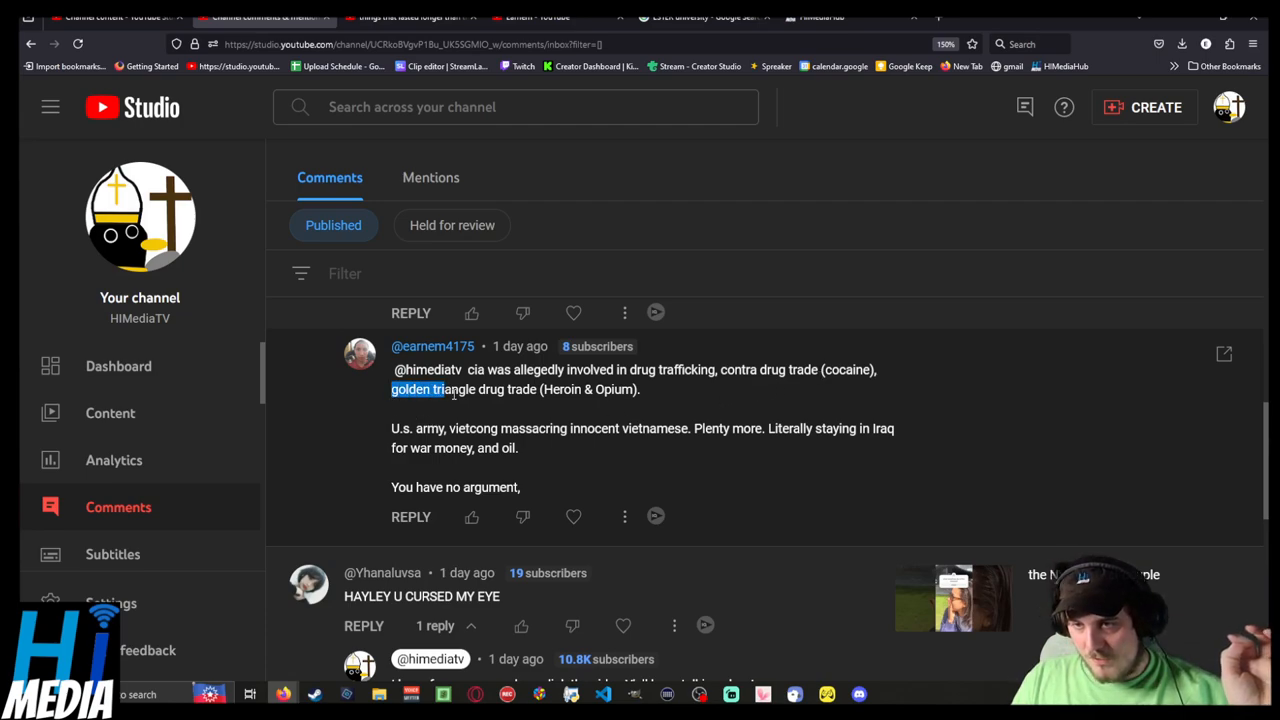
drag(450, 389, 537, 389)
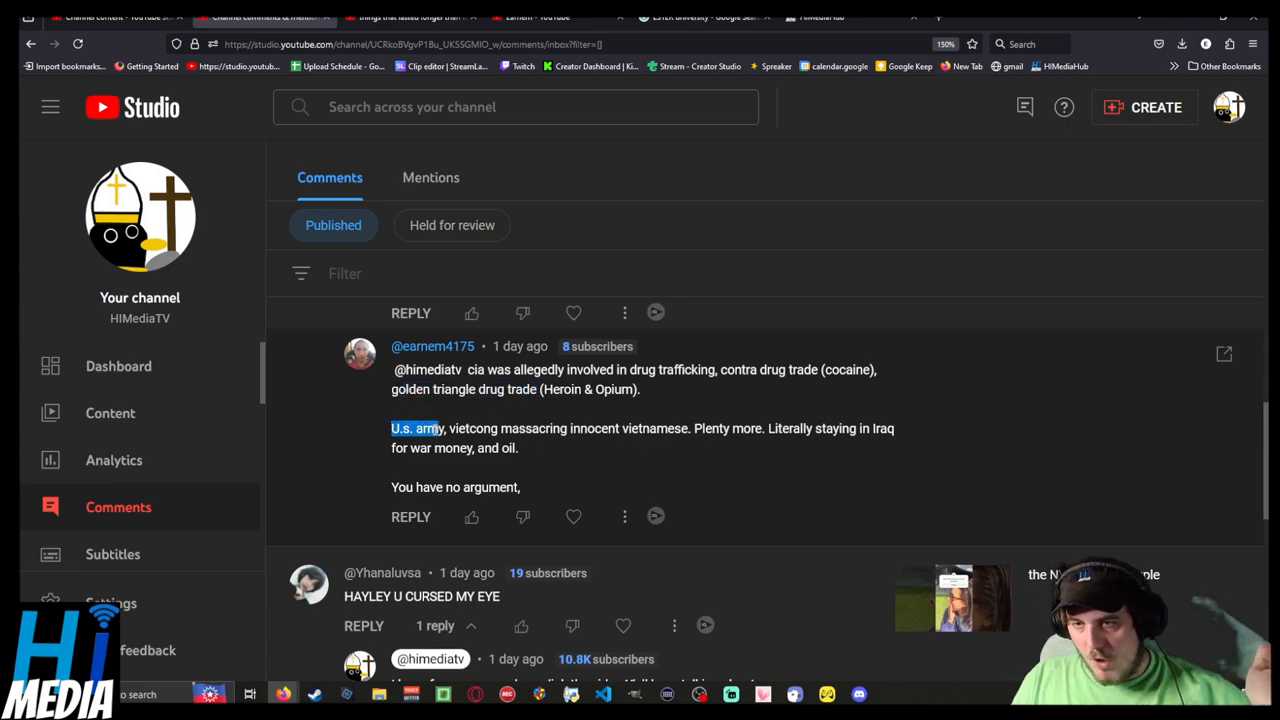
drag(465, 428, 678, 428)
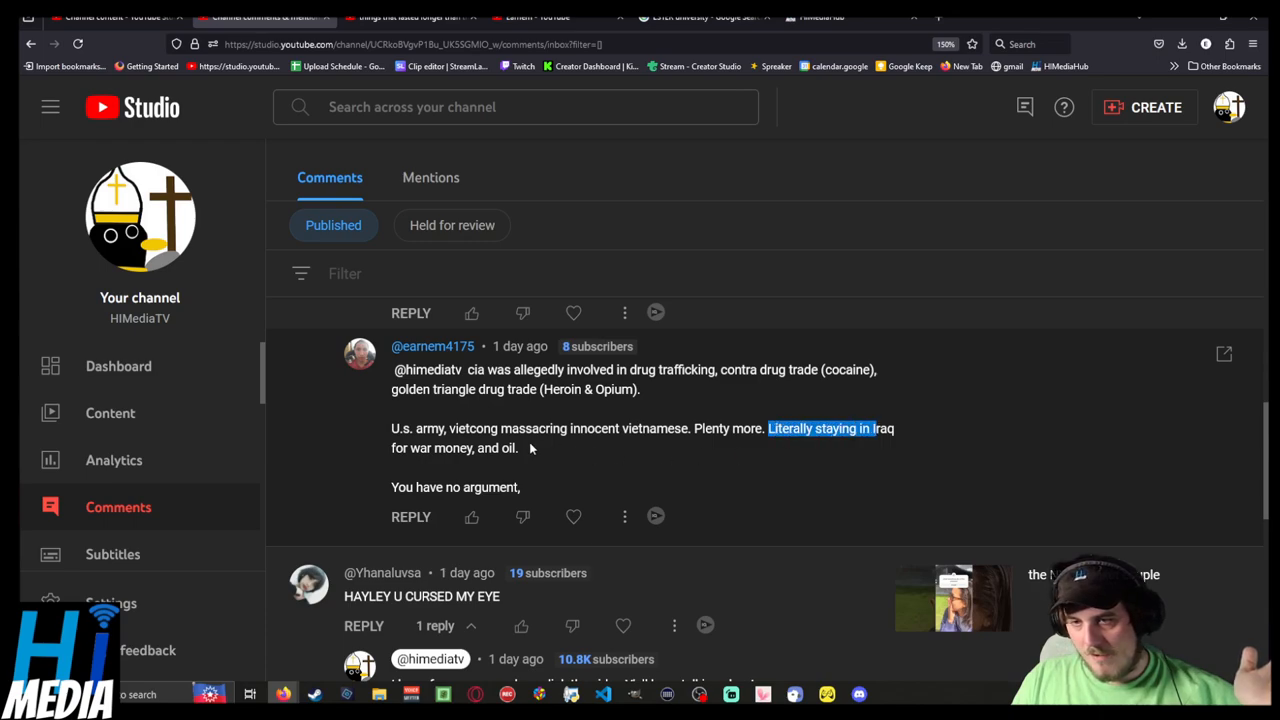
double_click(489, 487)
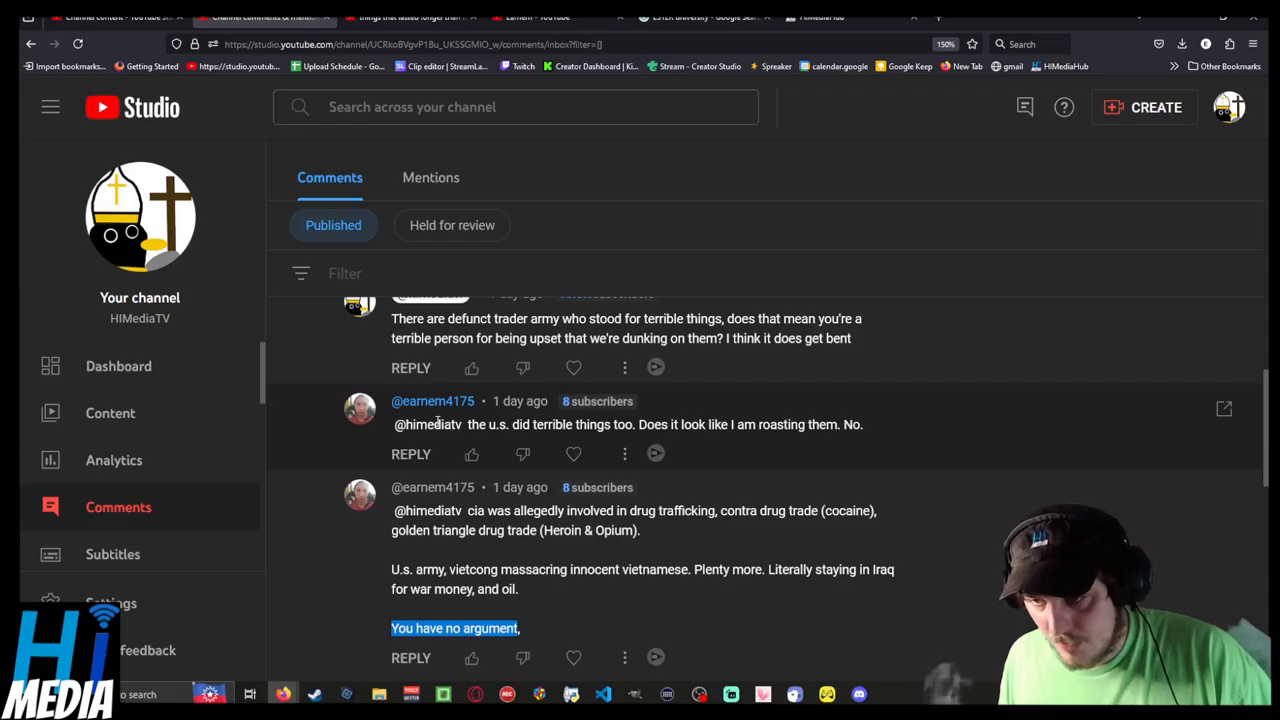
scroll(down, 3)
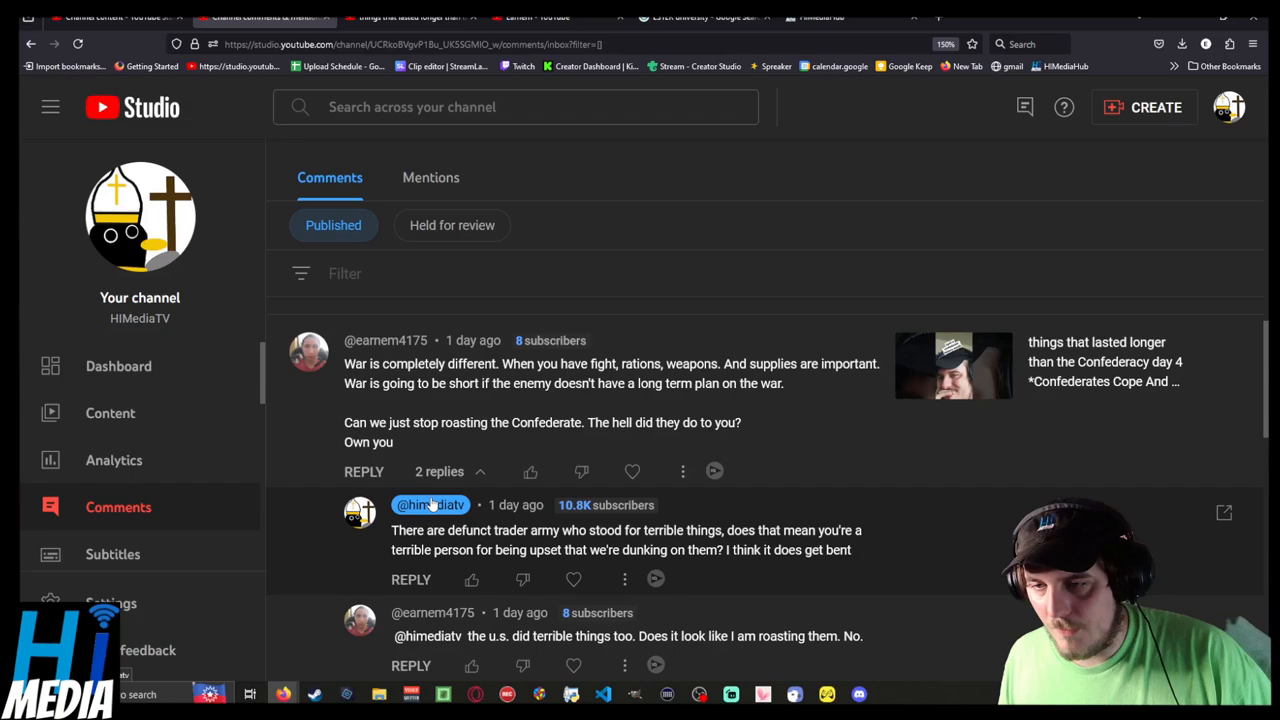
scroll(down, 3)
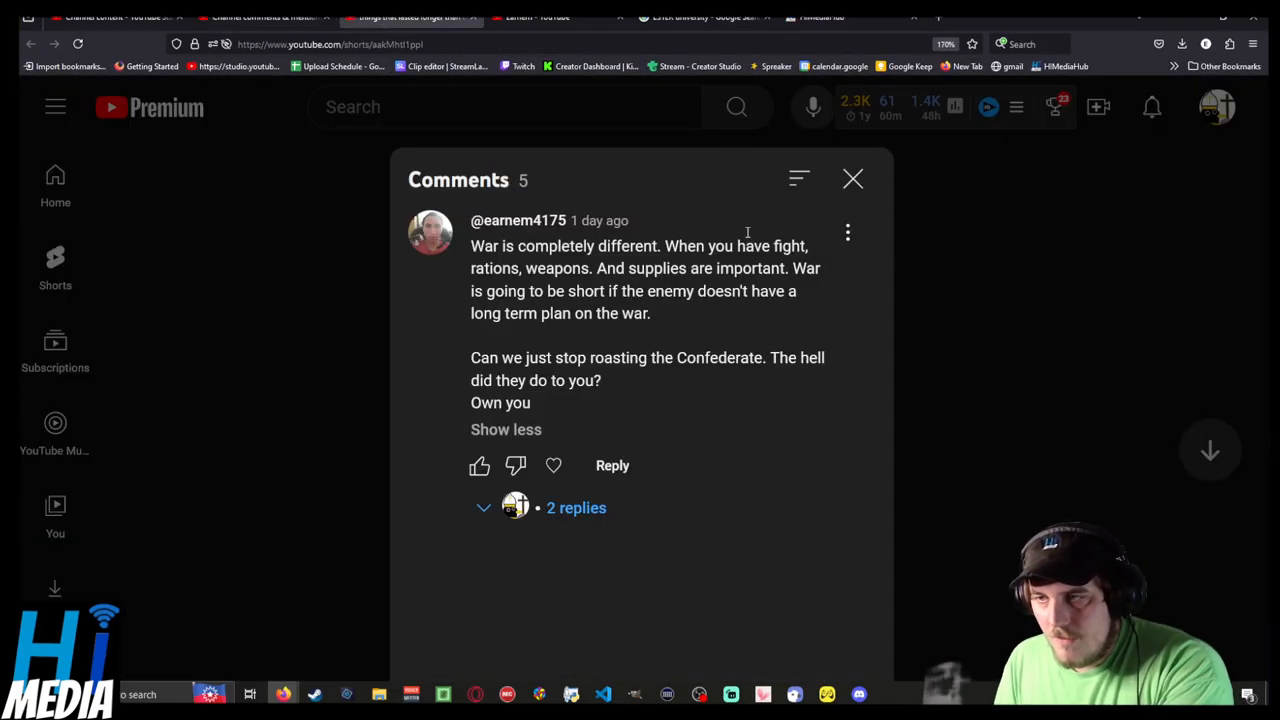
Close the Short's comments panel and start playing the Short.
click(852, 179)
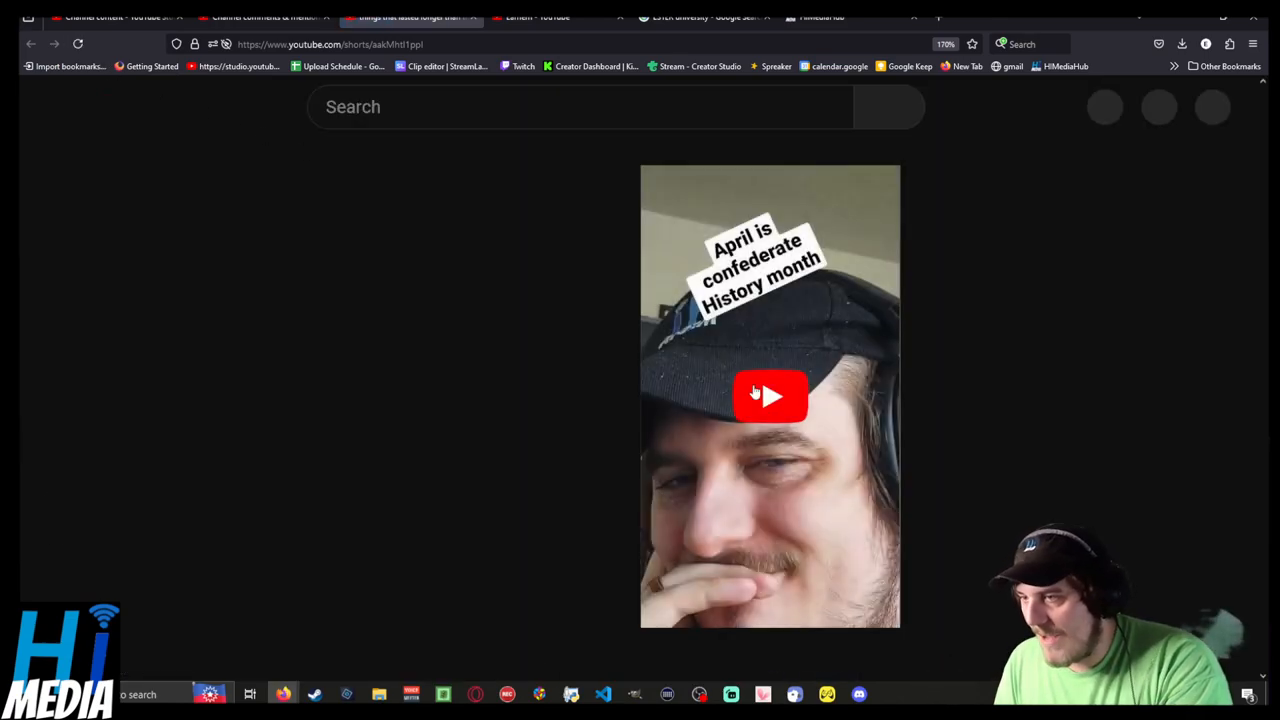
click(770, 395)
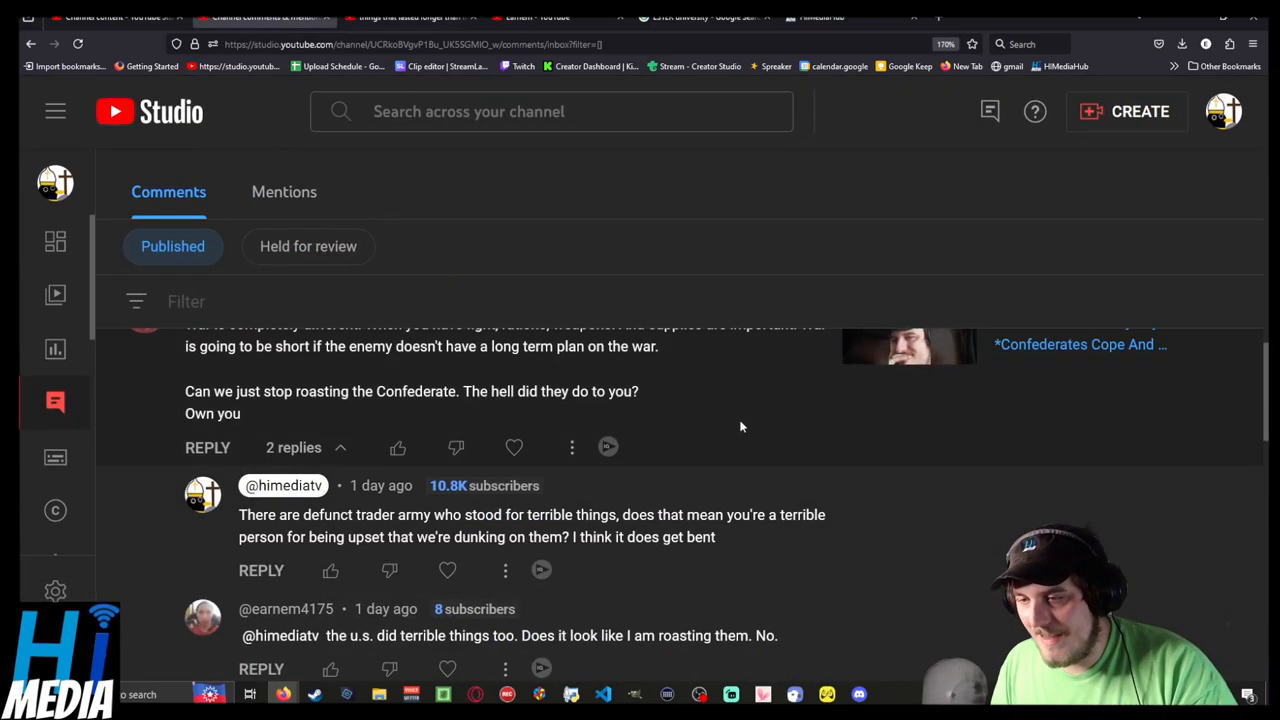
Highlight the original comment's first paragraph and the CIA and army claims, then clear the selection.
scroll(up, 3)
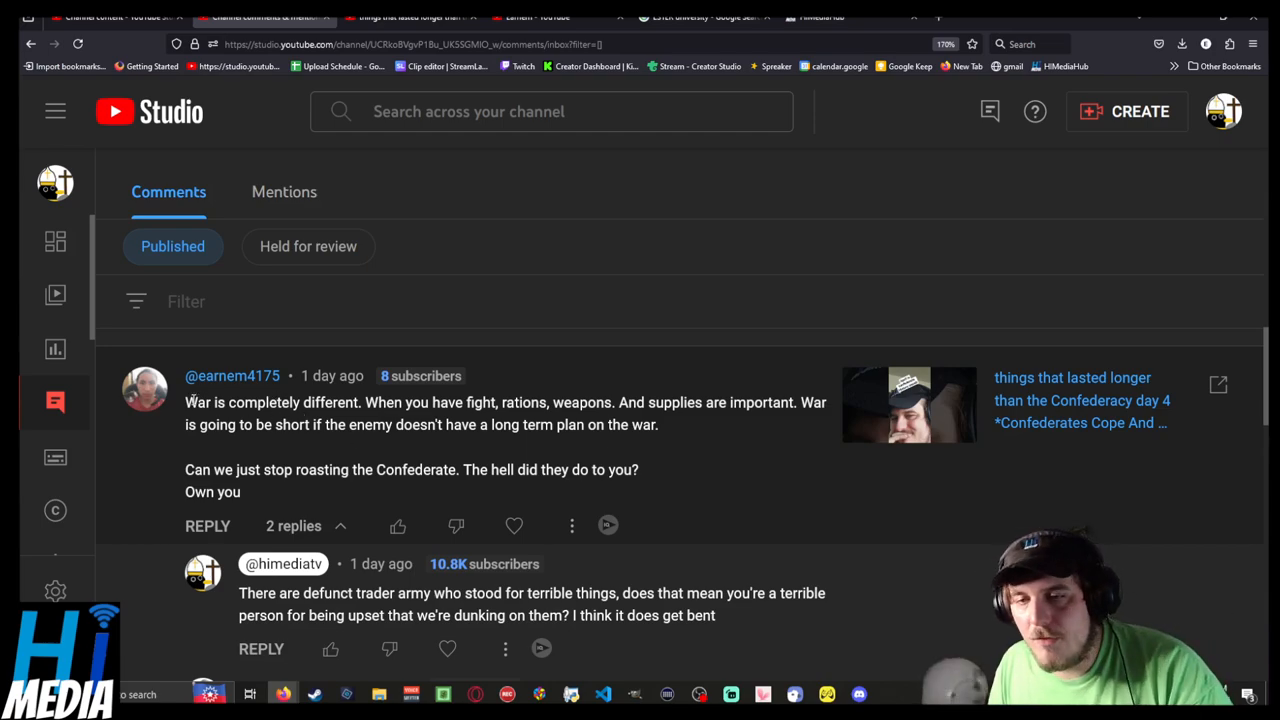
drag(185, 402, 658, 424)
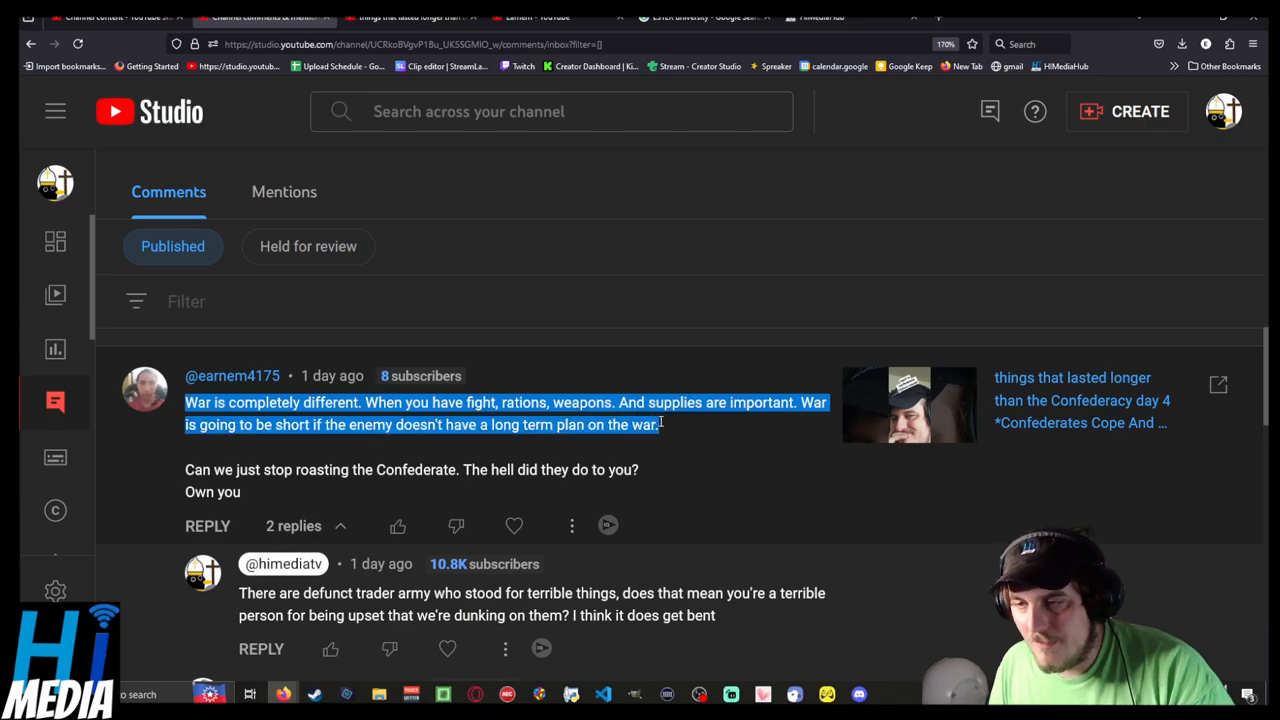
scroll(down, 3)
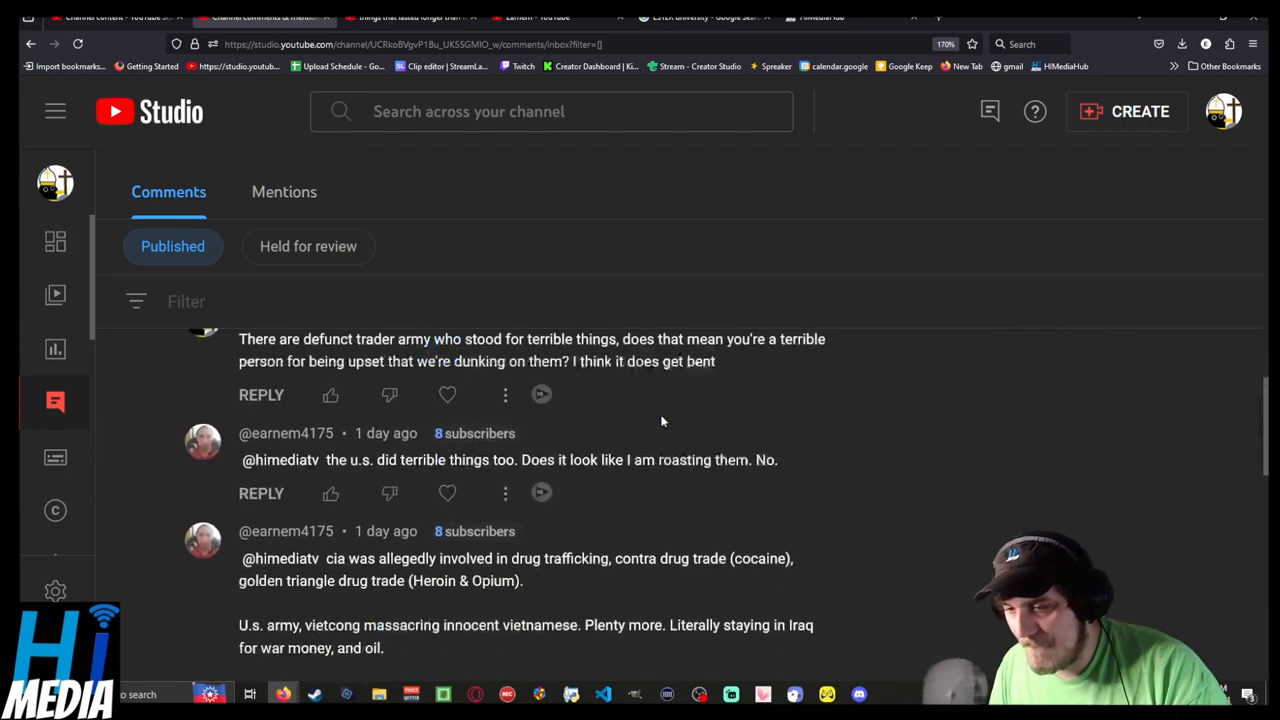
scroll(down, 3)
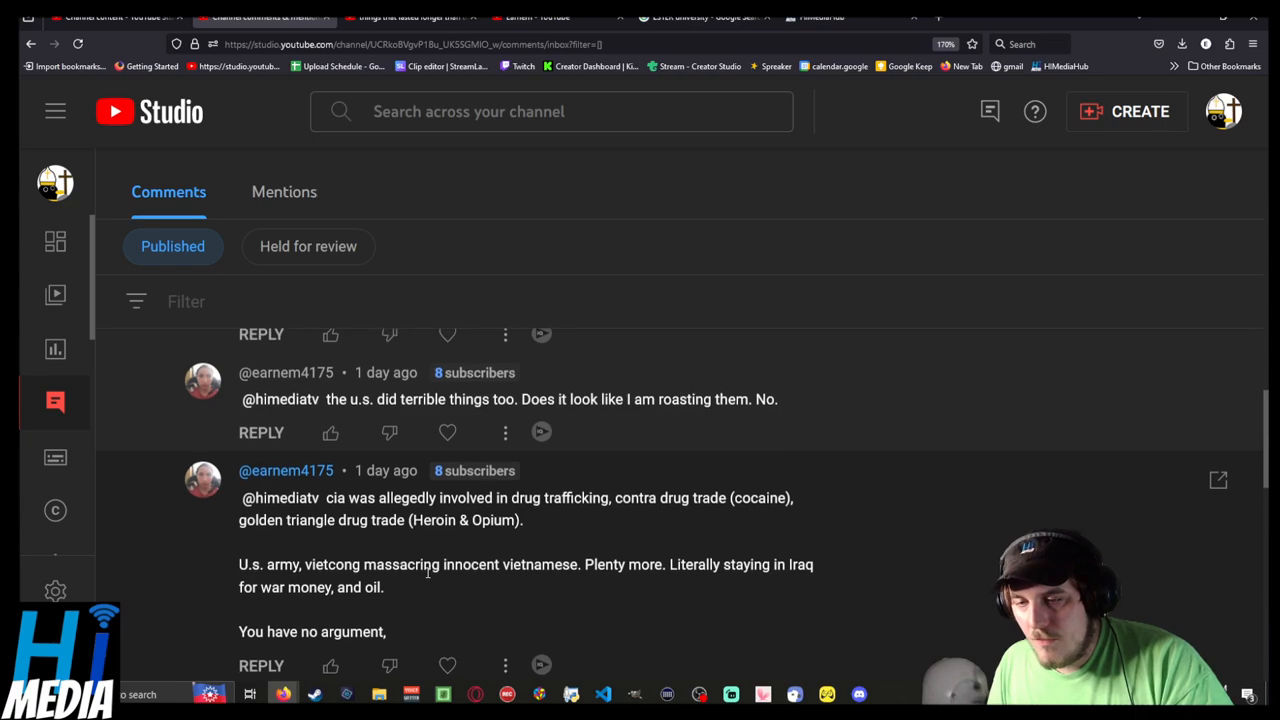
scroll(down, 3)
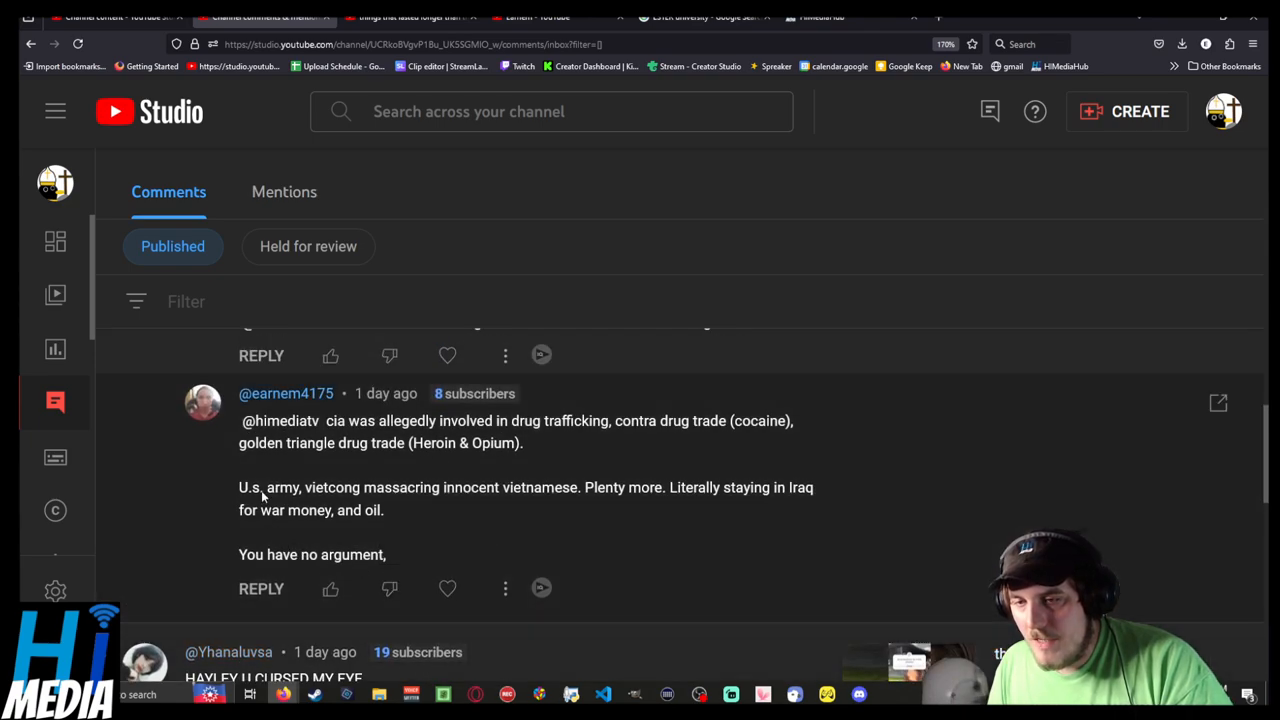
drag(325, 420, 380, 510)
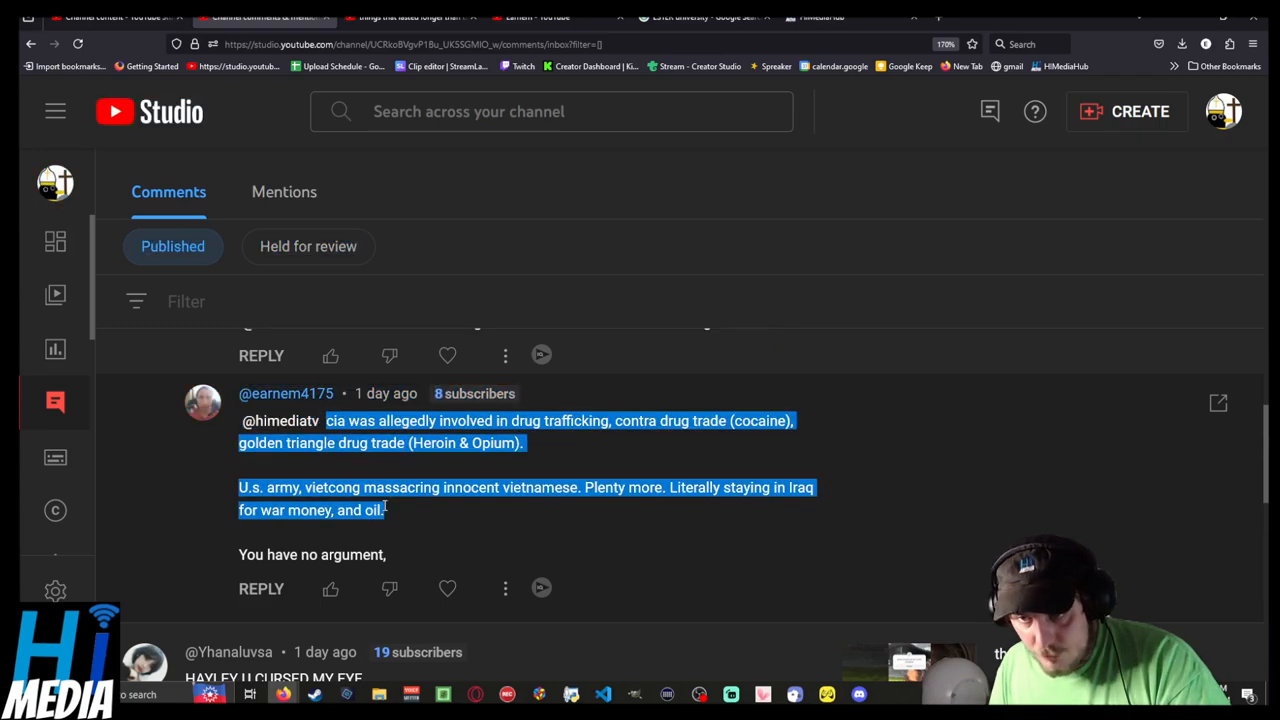
click(440, 475)
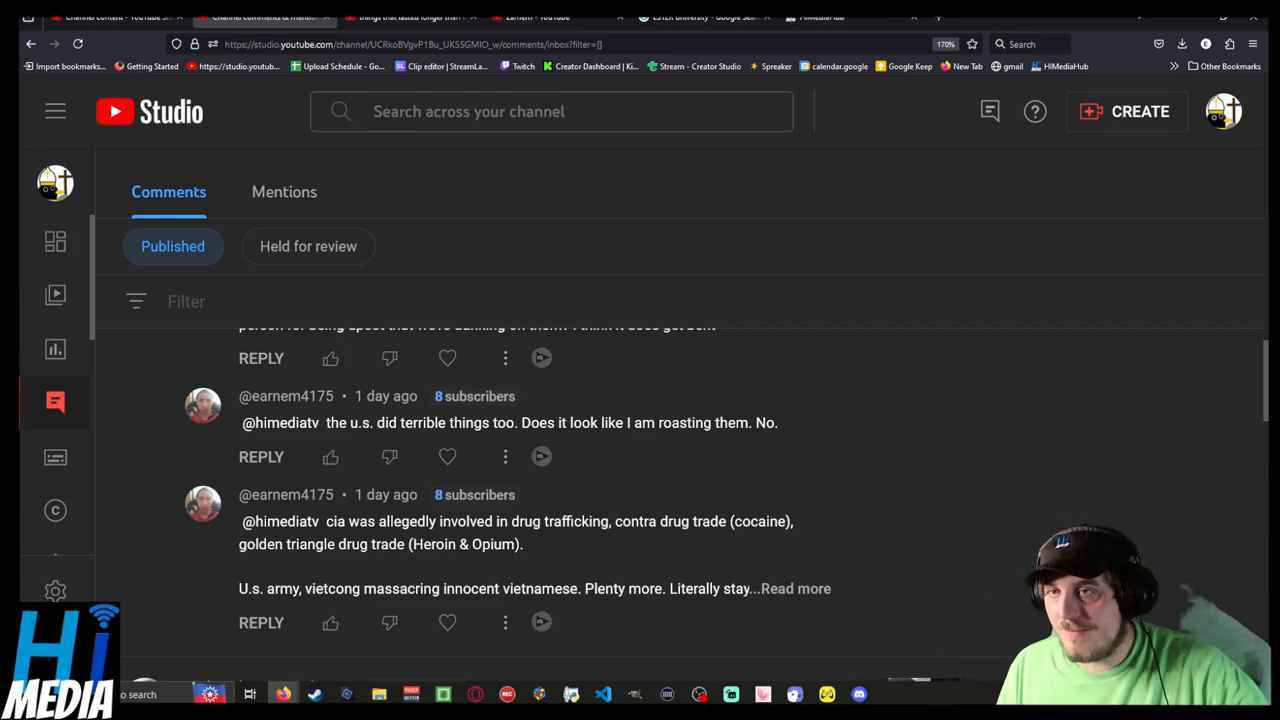
click(410, 17)
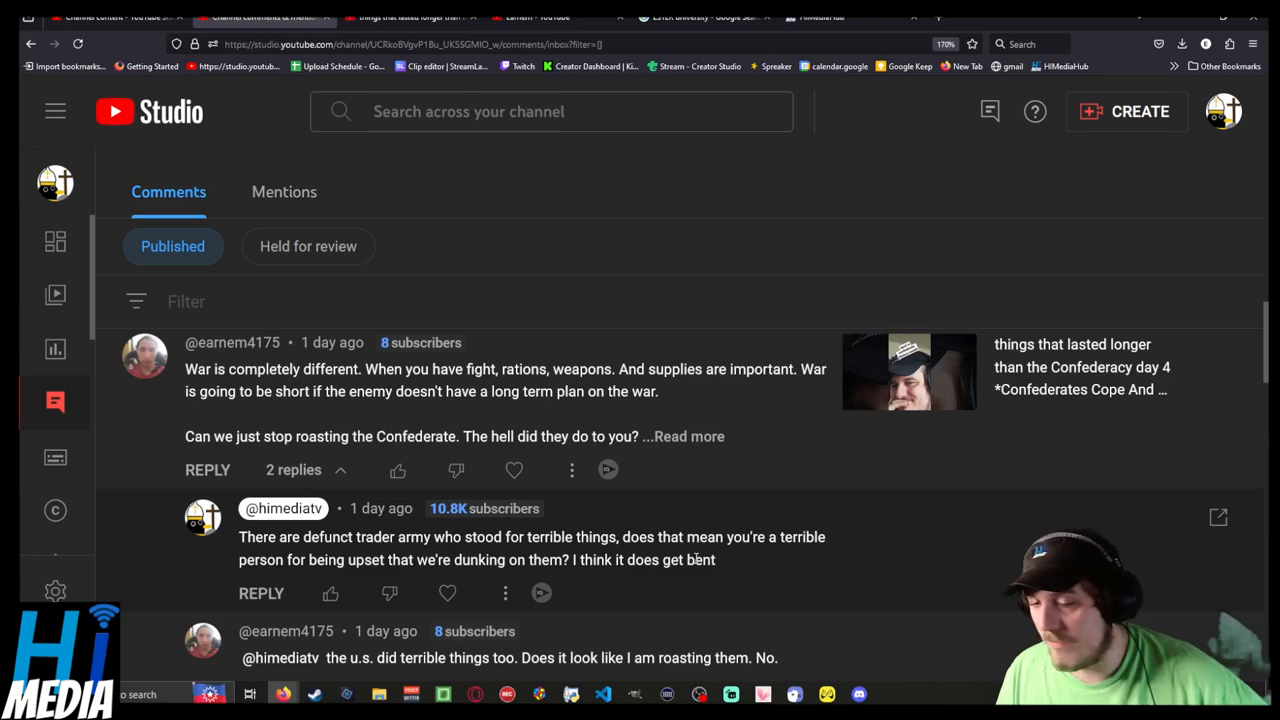
scroll(down, 3)
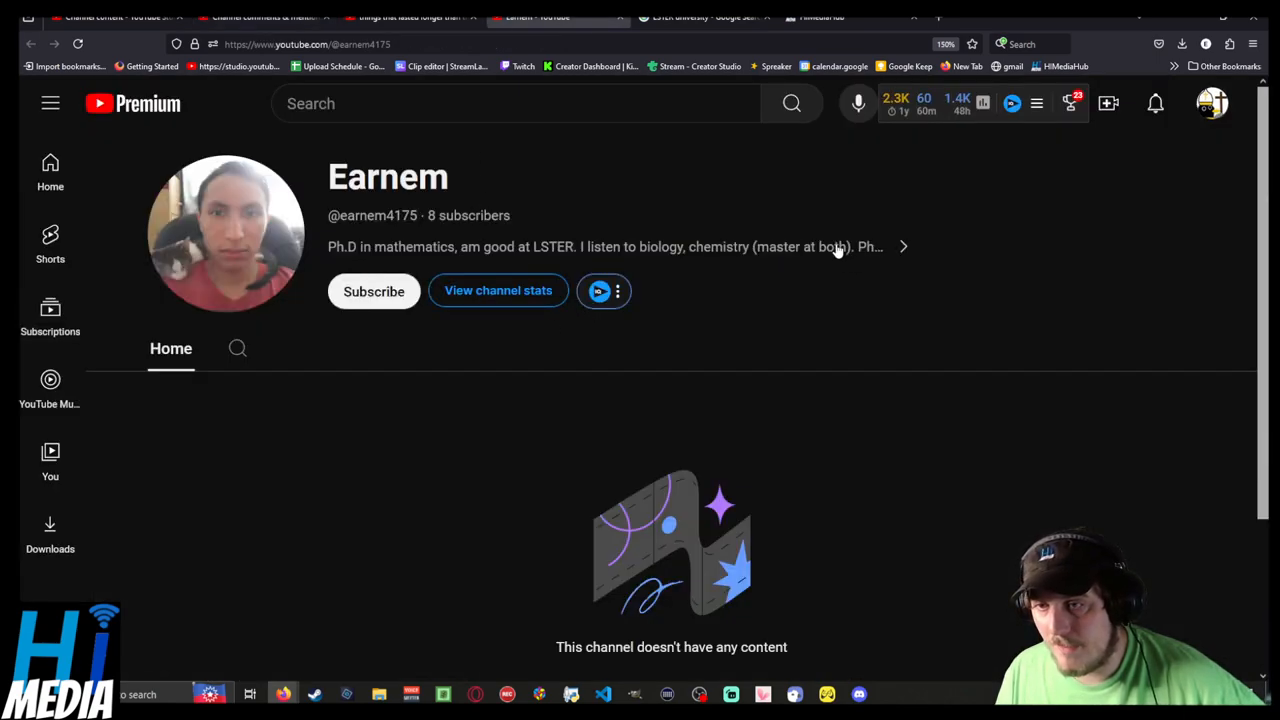
Expand the channel description, then go to the himedia.gg/donate page.
click(902, 246)
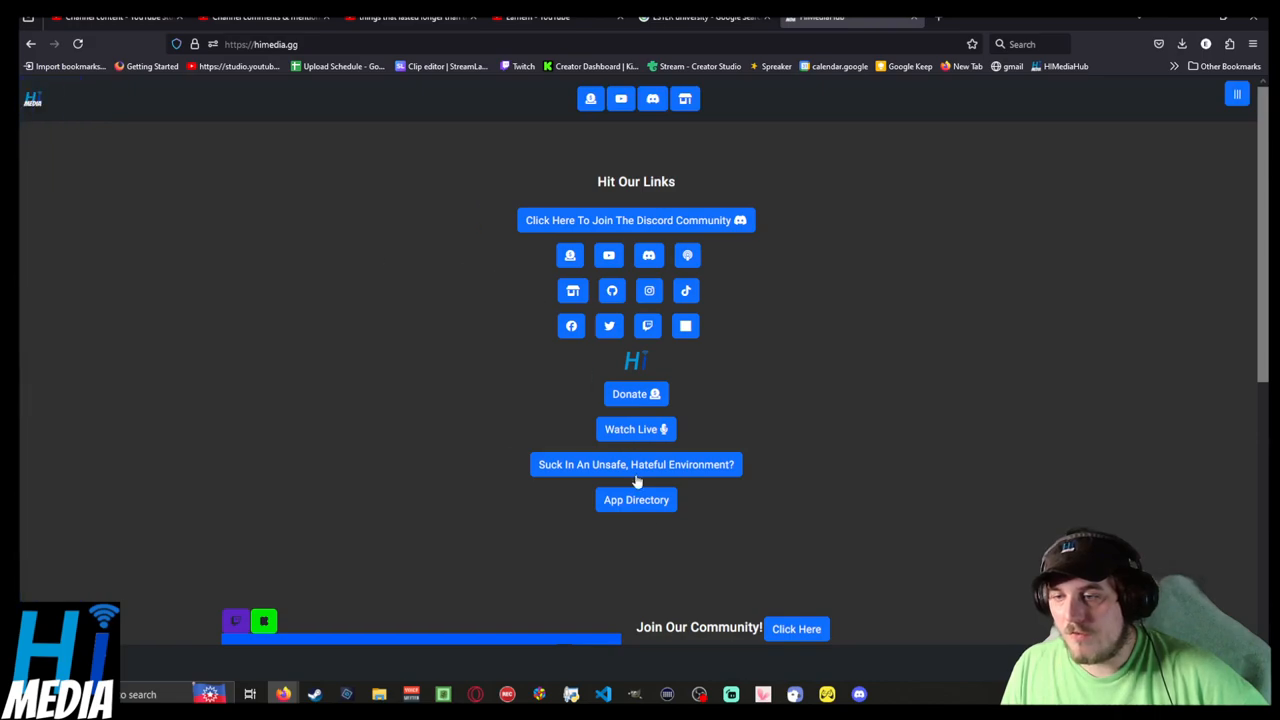
click(636, 393)
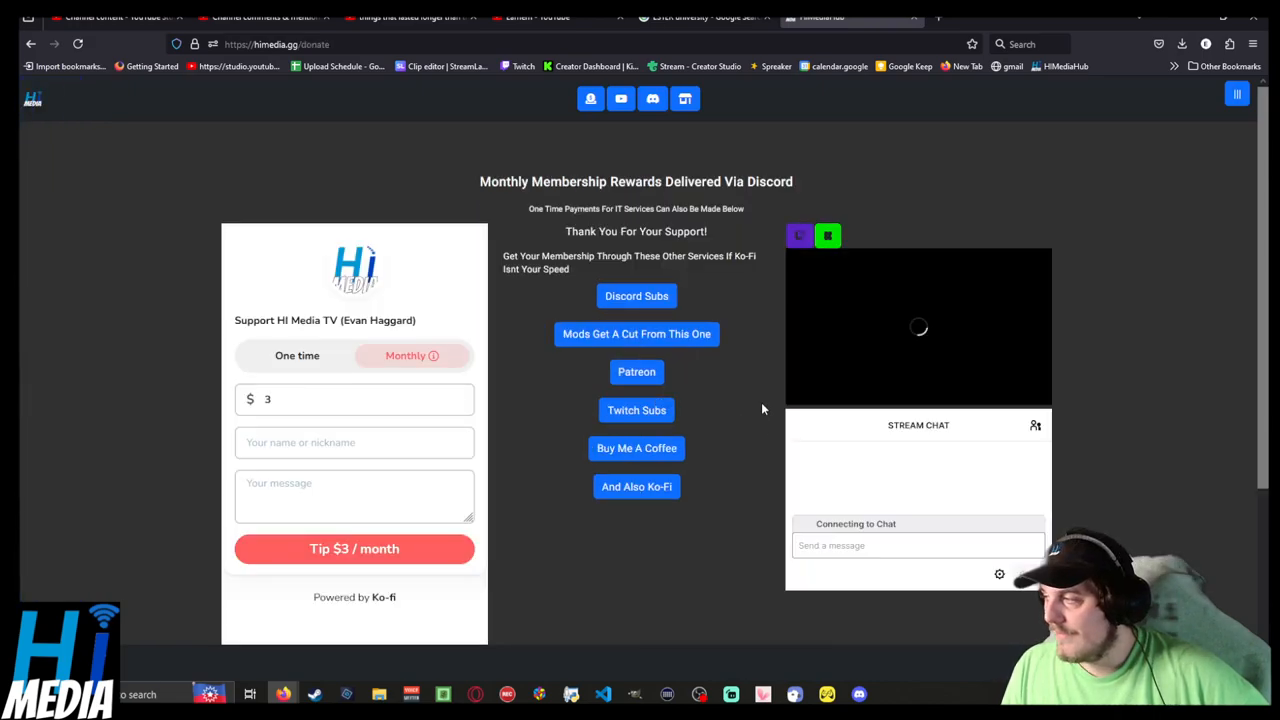